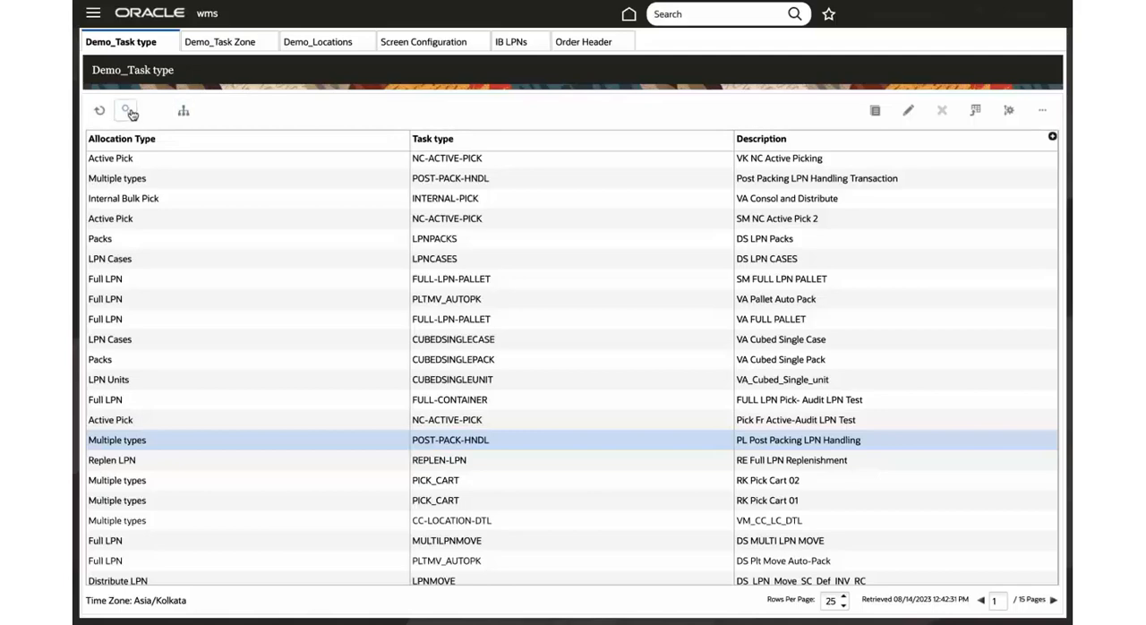
# Search the task type list for POST-PACK-HNDL to show only its six records.
pyautogui.click(127, 110)
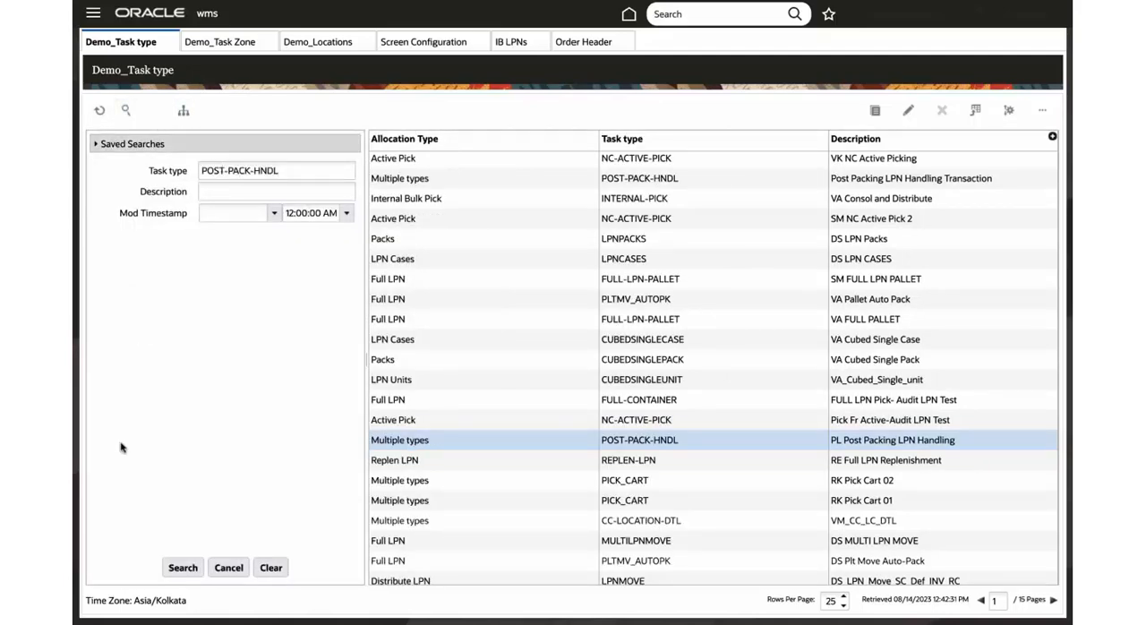
pyautogui.click(181, 566)
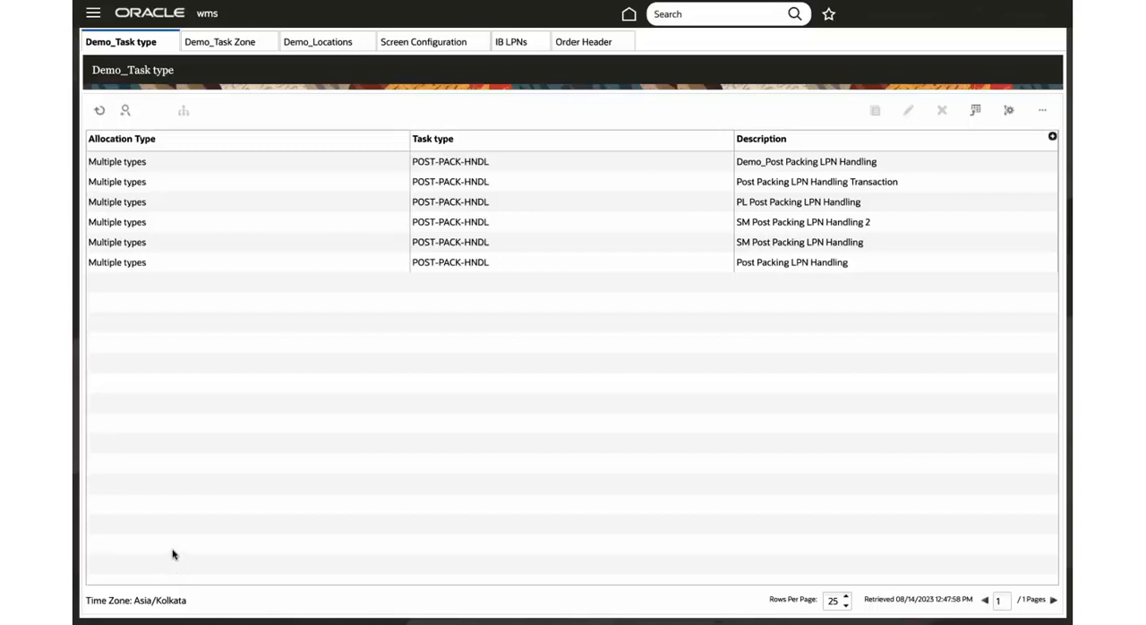
pyautogui.moveTo(206, 325)
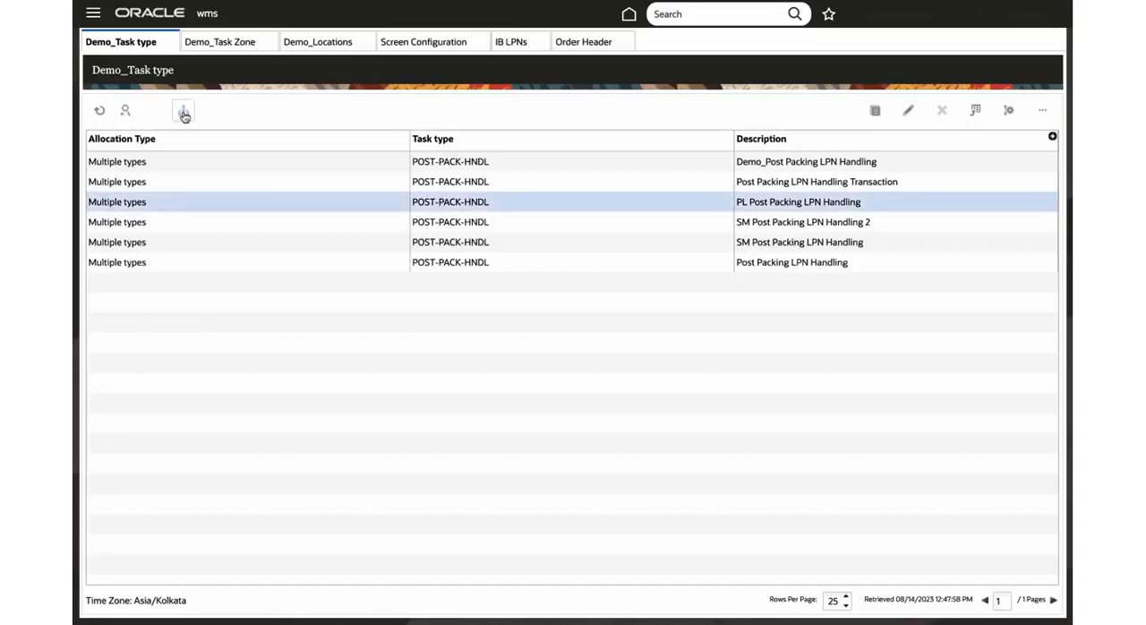
# Assign RF screen 'PL : Post Packing OBLPN - SEQ 2' to sequence 2 of PL Post Packing LPN Handling.
pyautogui.click(183, 110)
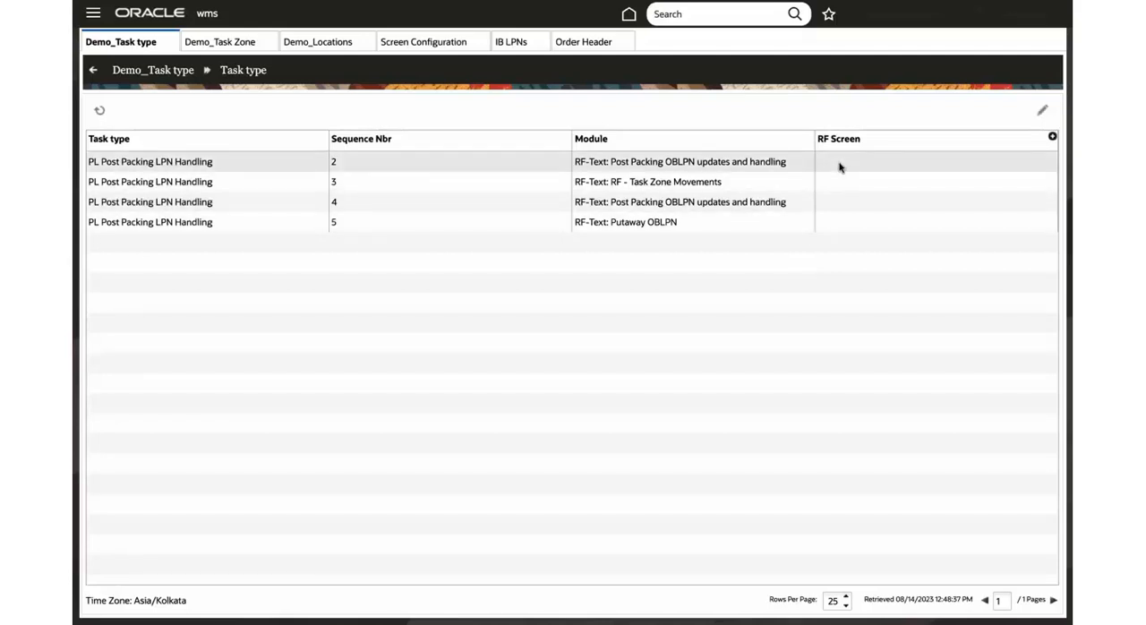
pyautogui.click(1041, 110)
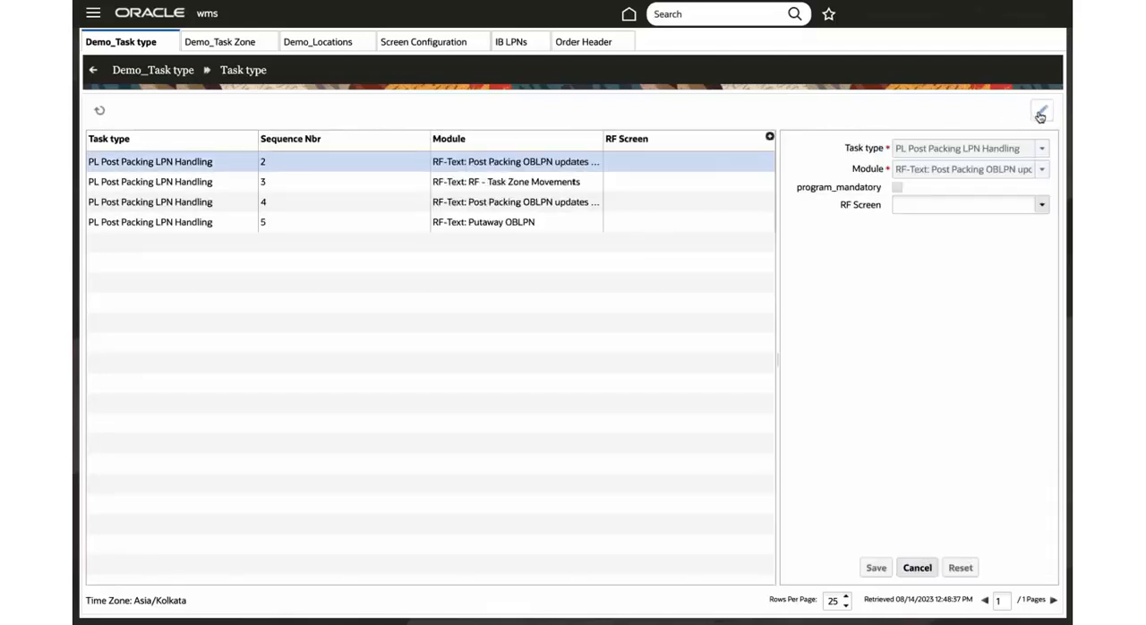
pyautogui.click(962, 205)
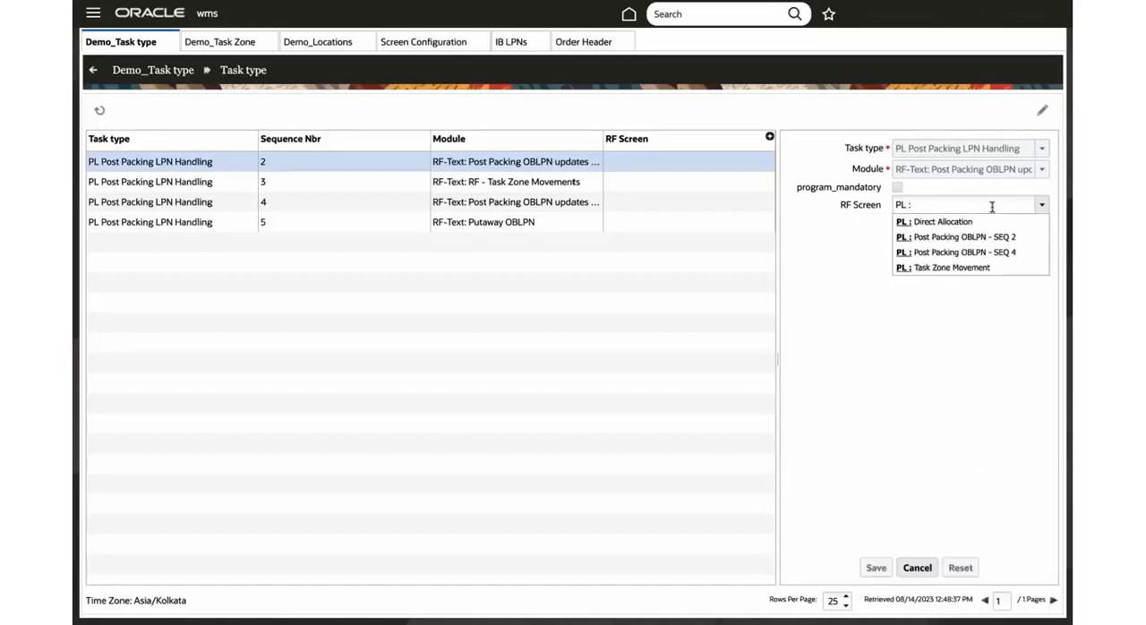
pyautogui.moveTo(949, 221)
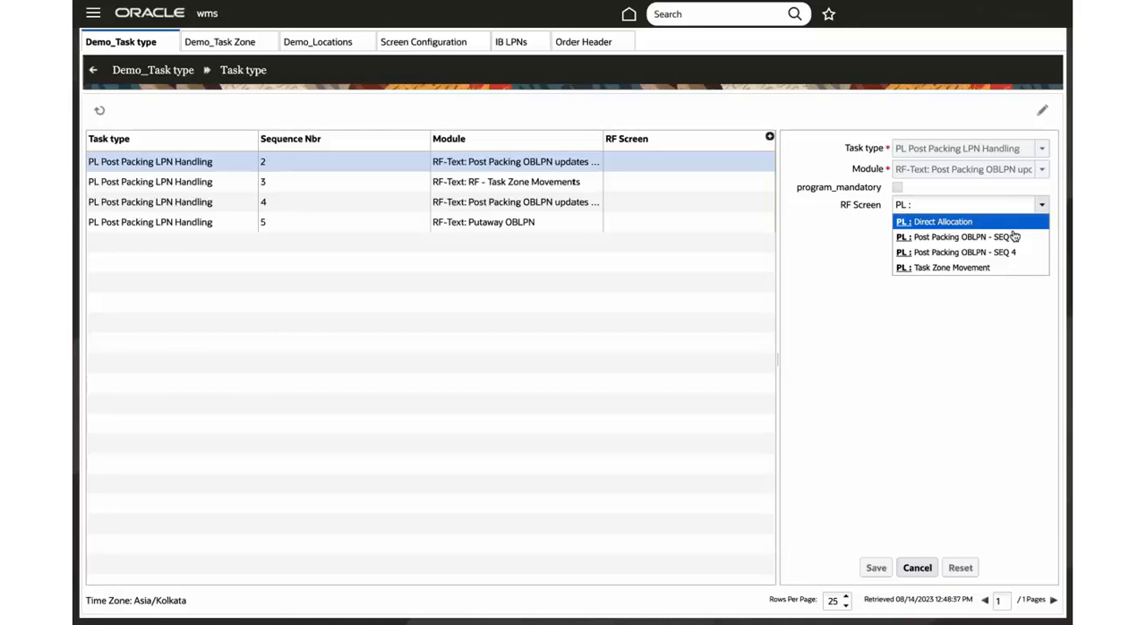
pyautogui.moveTo(967, 237)
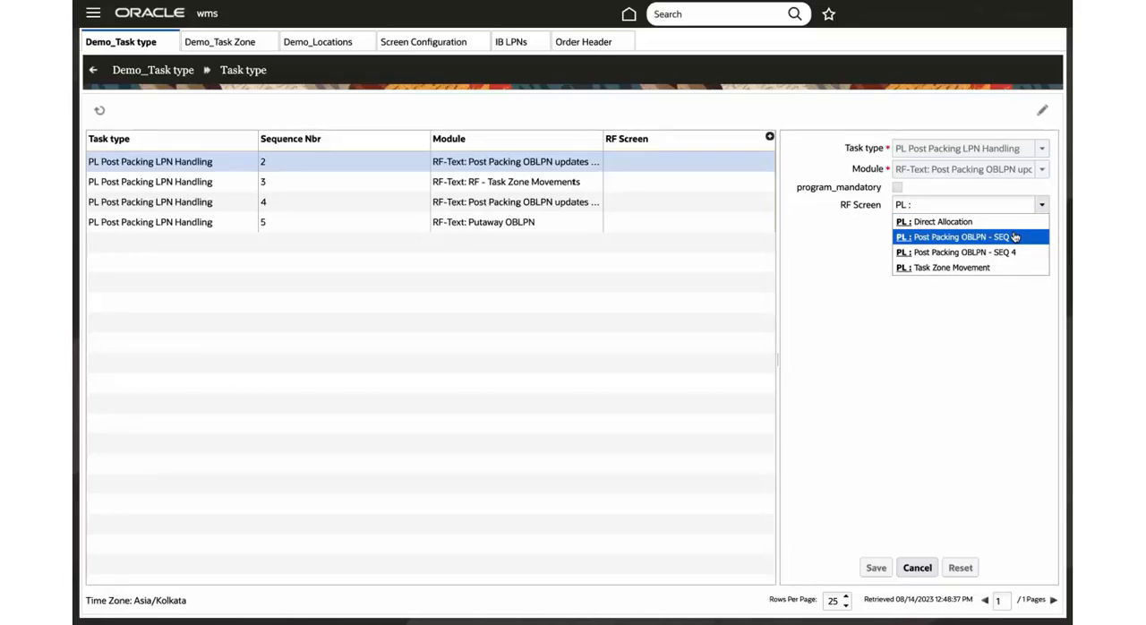
pyautogui.click(953, 236)
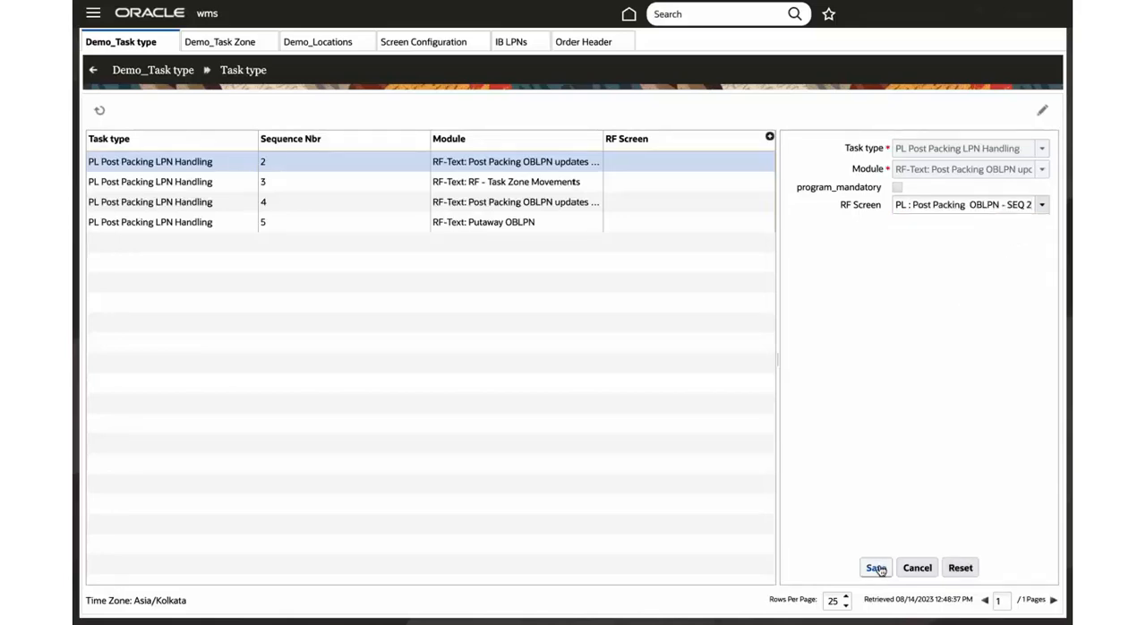
pyautogui.click(875, 566)
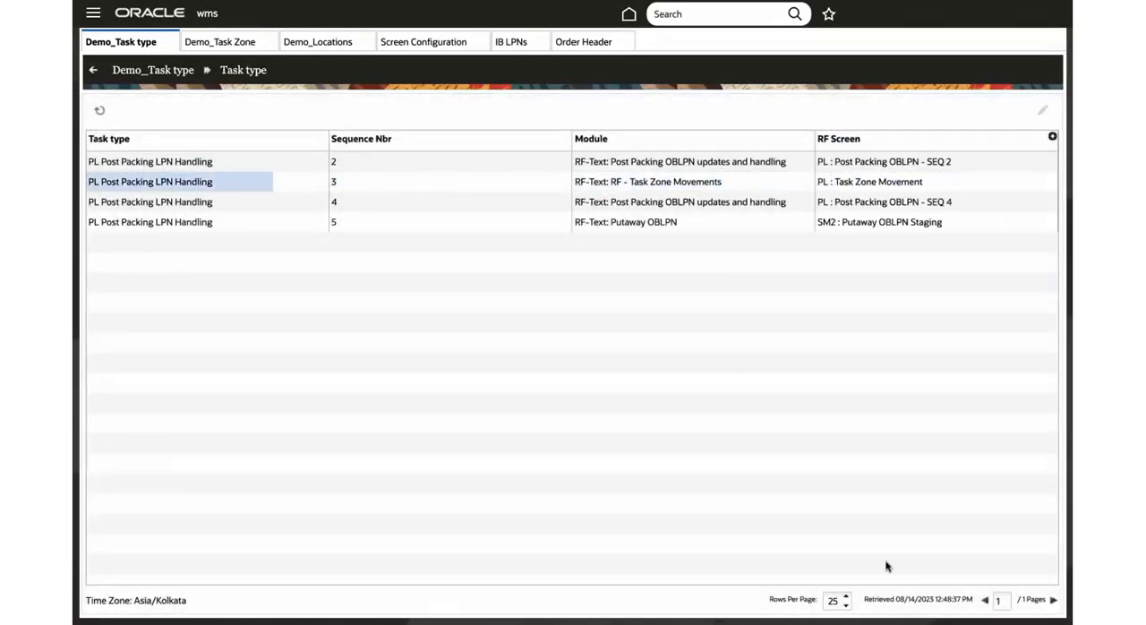
pyautogui.click(361, 139)
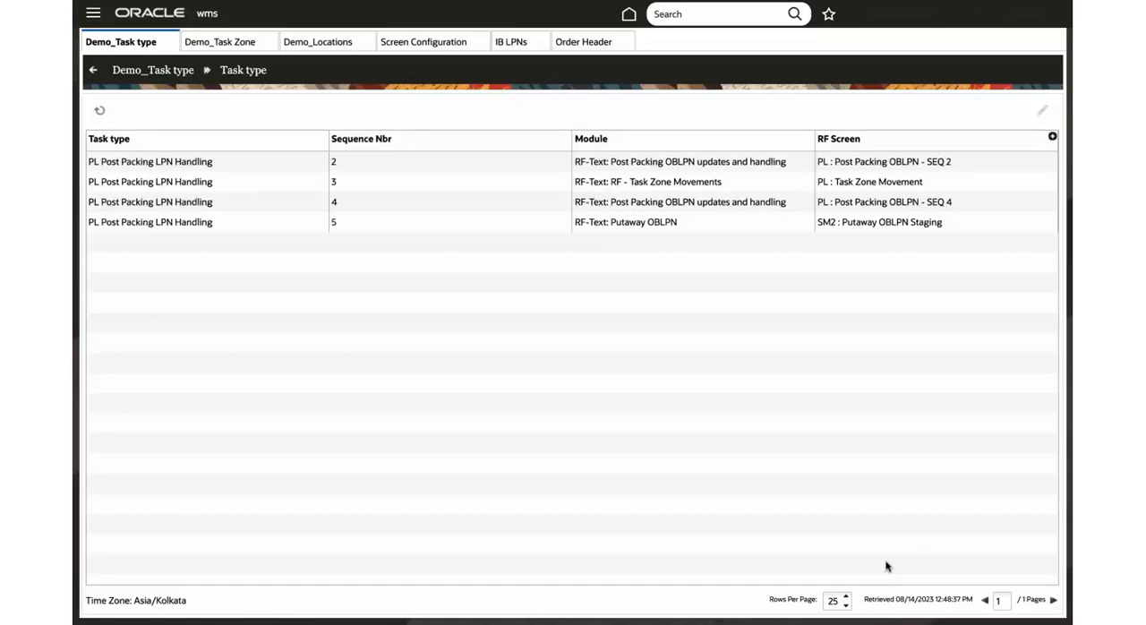
pyautogui.click(422, 41)
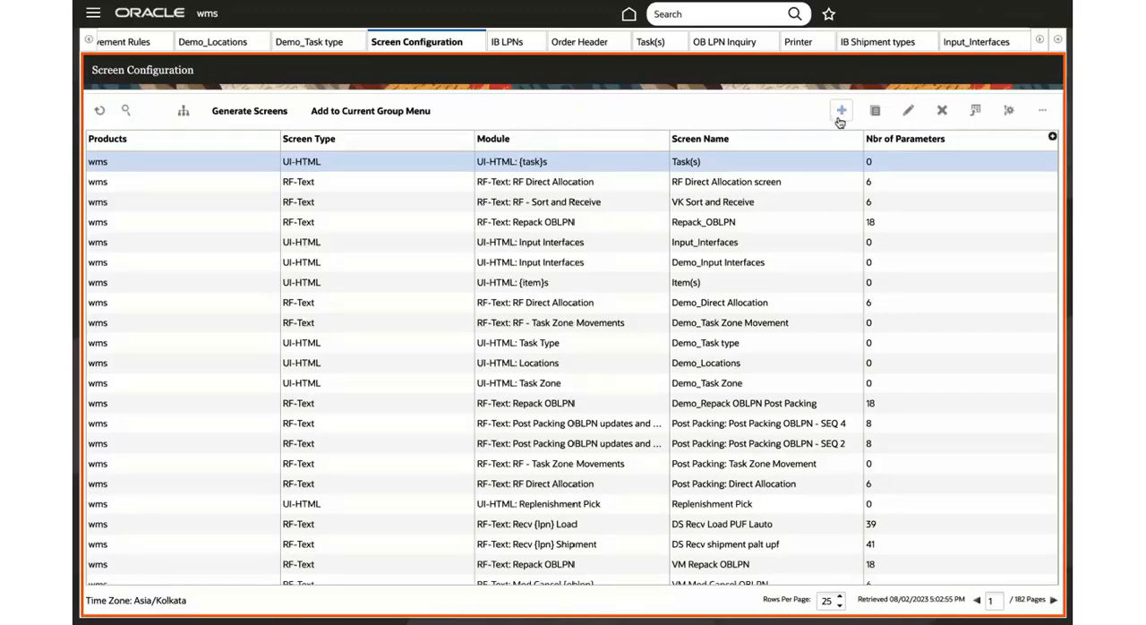
# Create a new RF Direct Allocation screen configuration named 'RF Direct Allocation_Screen'.
pyautogui.click(840, 110)
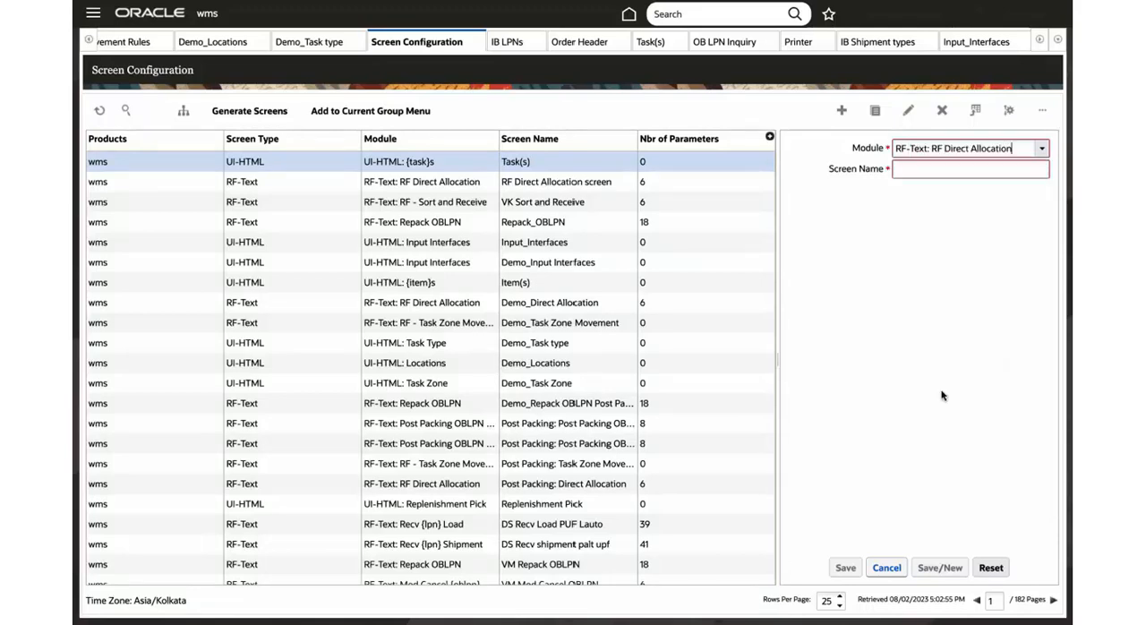
pyautogui.write('RF Direct Allocation')
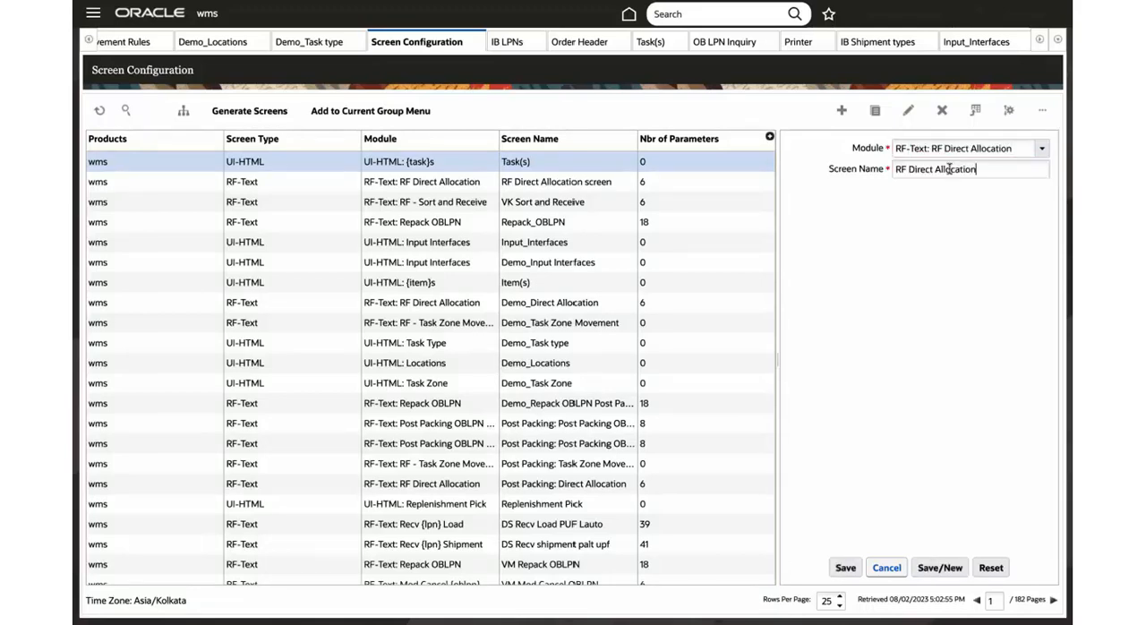
pyautogui.write('_Screen')
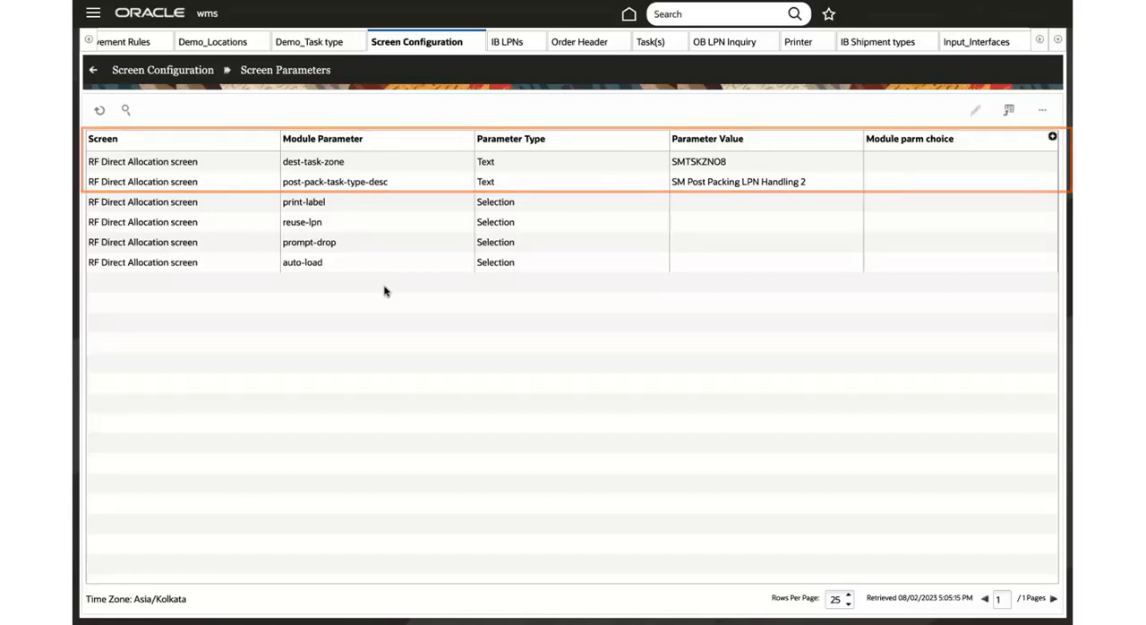
# Switch to the Demo_Task Zone list of task zone codes.
pyautogui.click(93, 70)
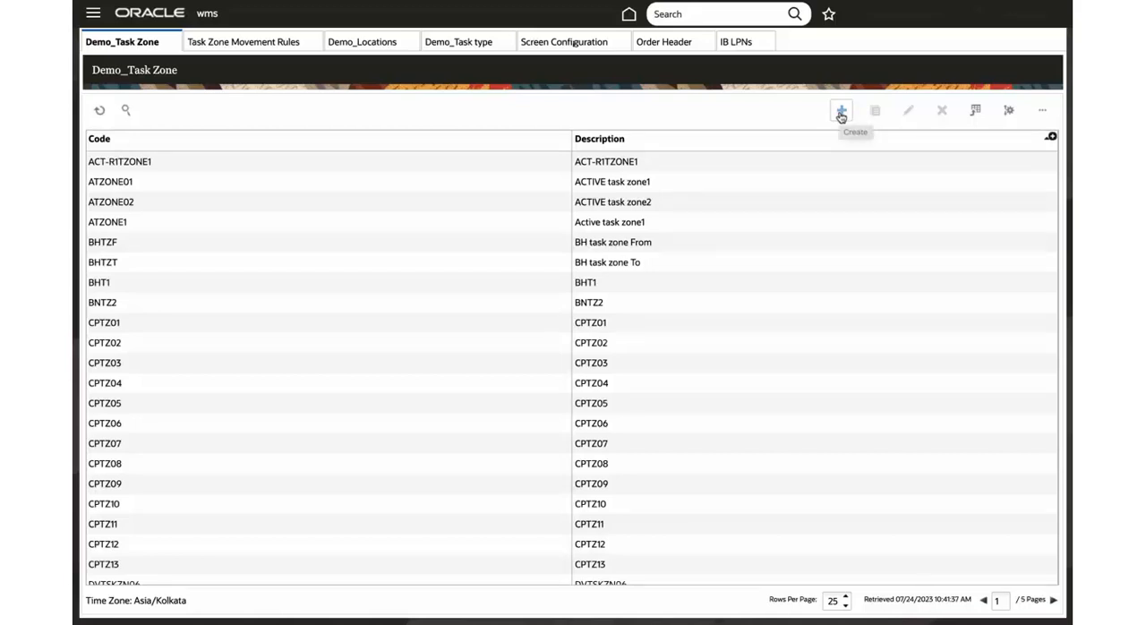
# Create task zone SMTSKZN08 with description SMTSKZN08.
pyautogui.click(840, 110)
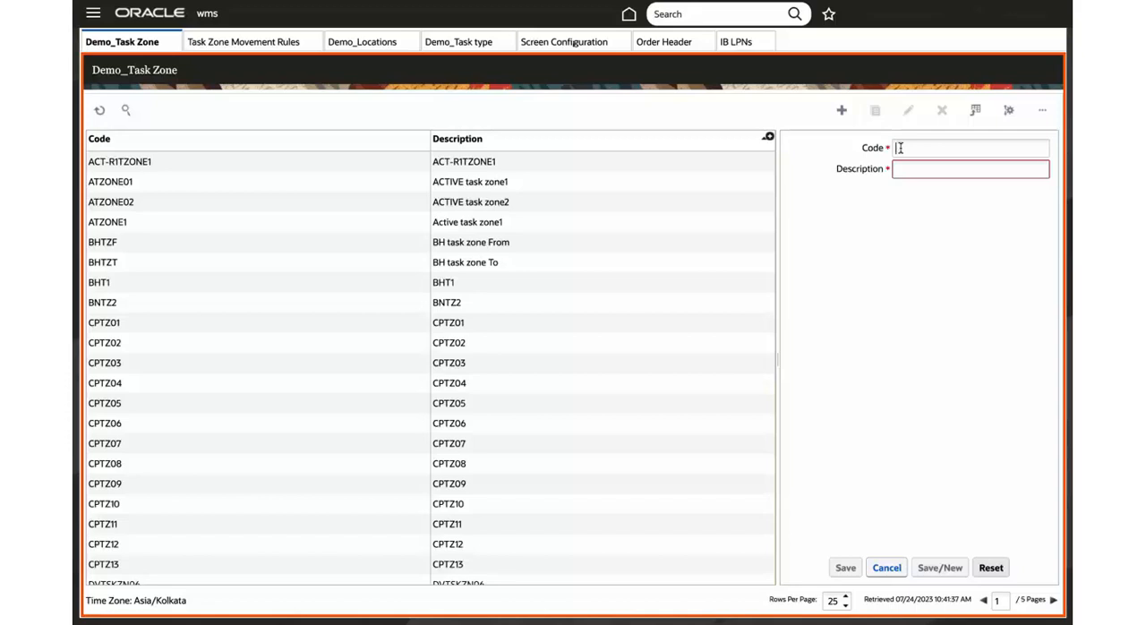
pyautogui.write('SMTSKZN08')
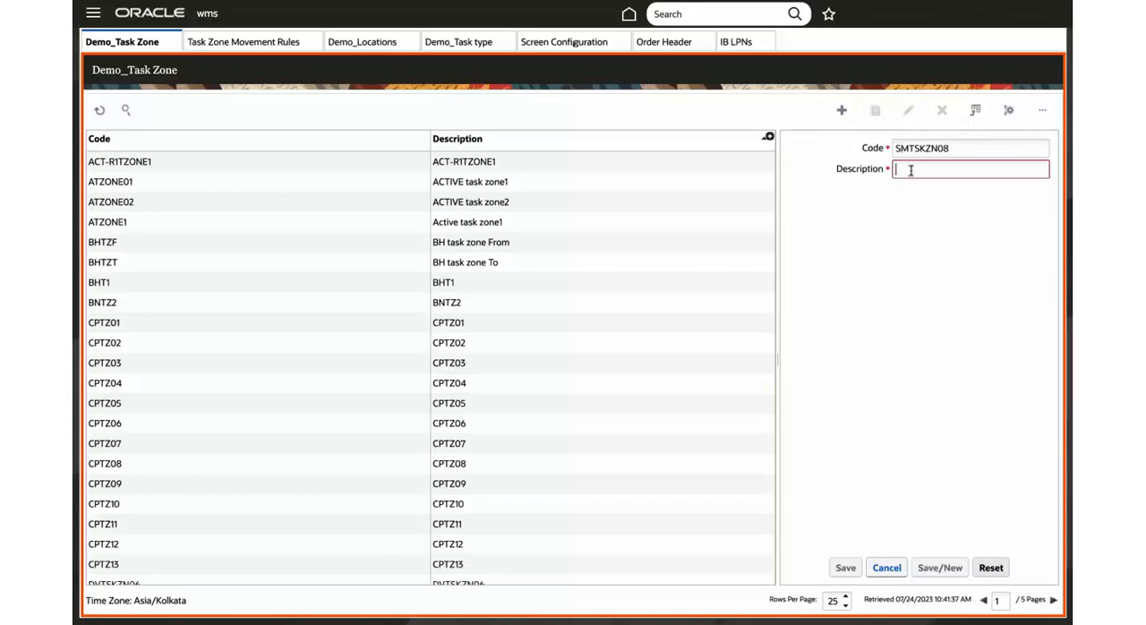
pyautogui.write('SMTSKZN08')
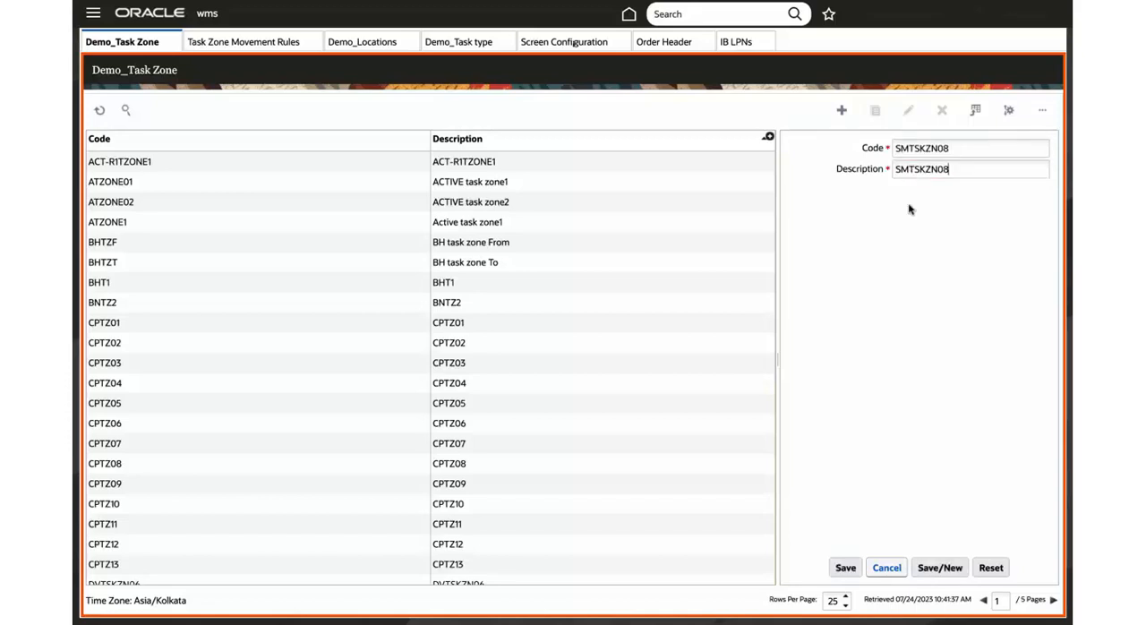
pyautogui.moveTo(940, 566)
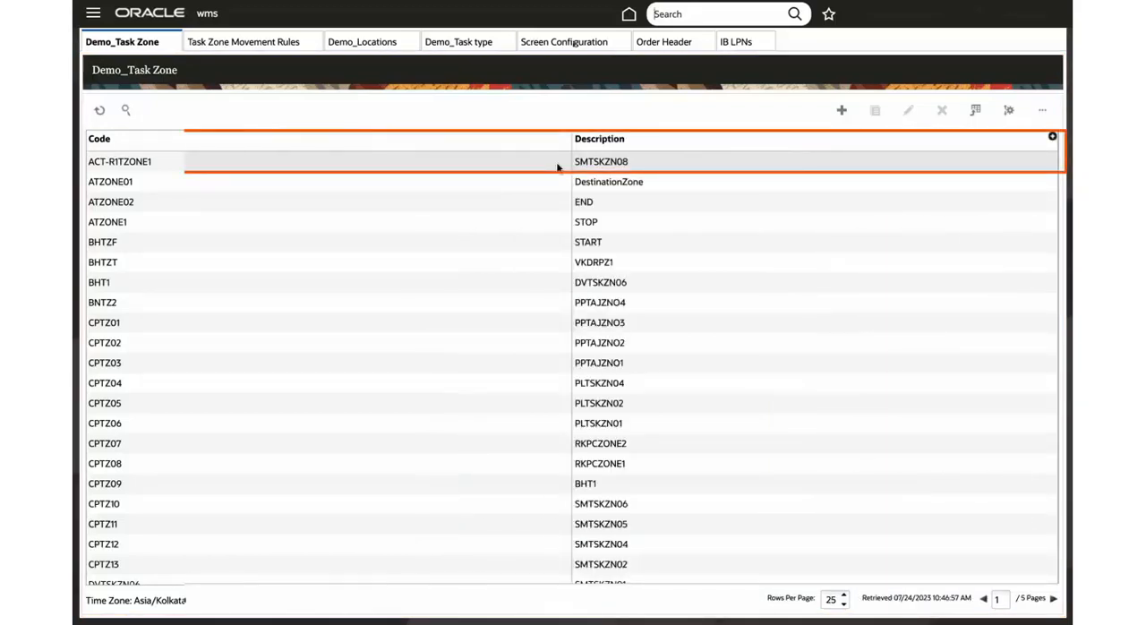
pyautogui.click(98, 139)
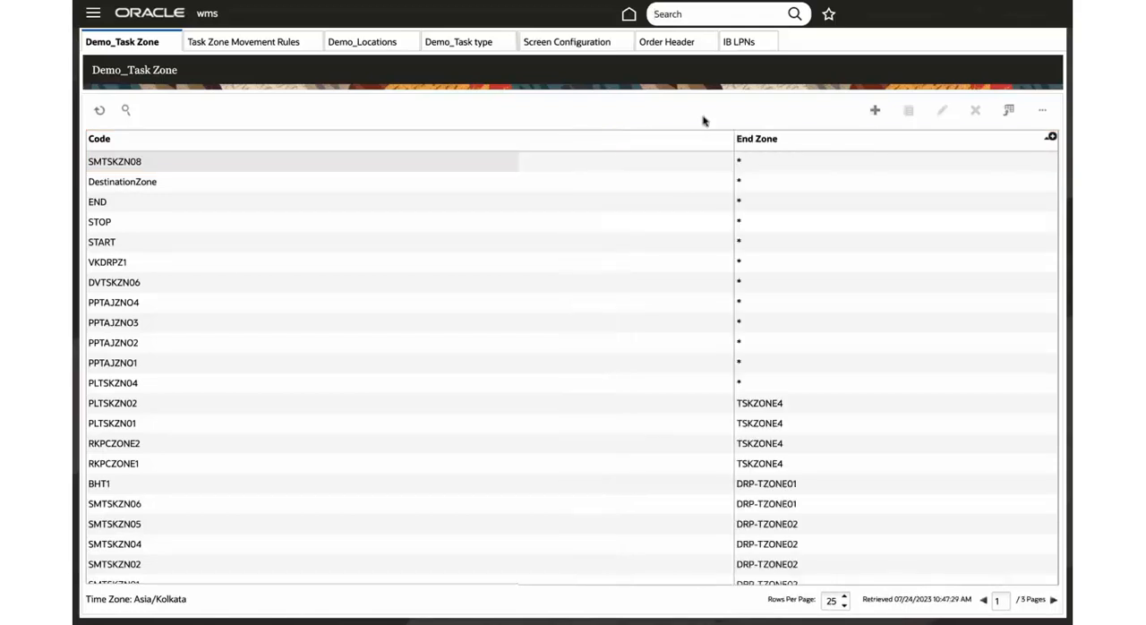
# Add movement rule: task type SM Post Packing LPN Handling 2, start zone *, end zone SMTSKZN08.
pyautogui.click(243, 41)
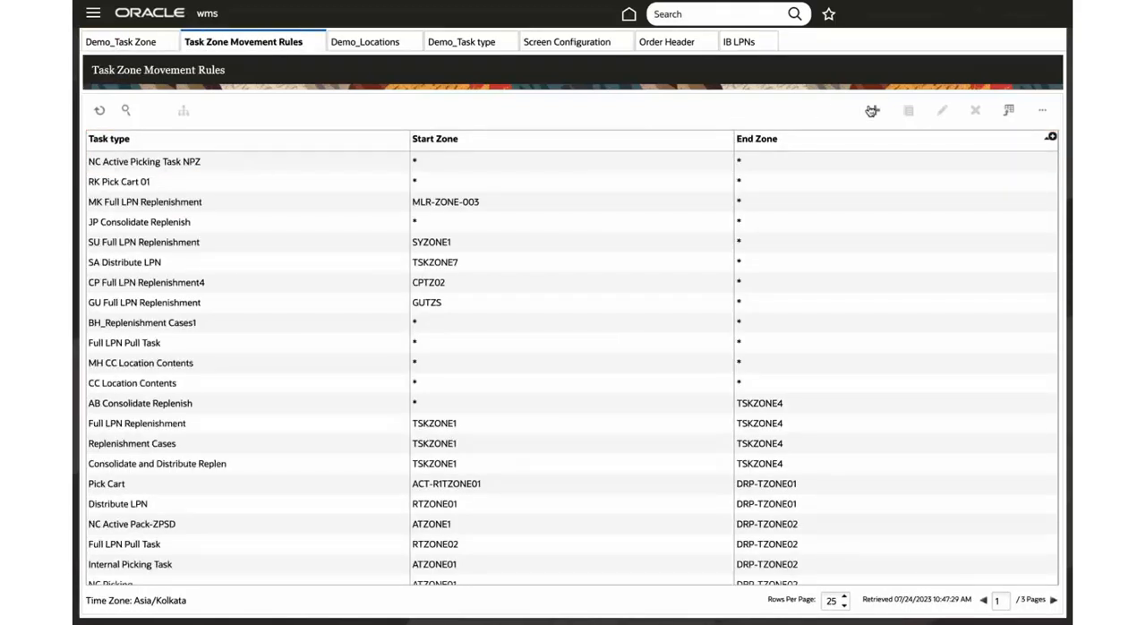
pyautogui.moveTo(874, 110)
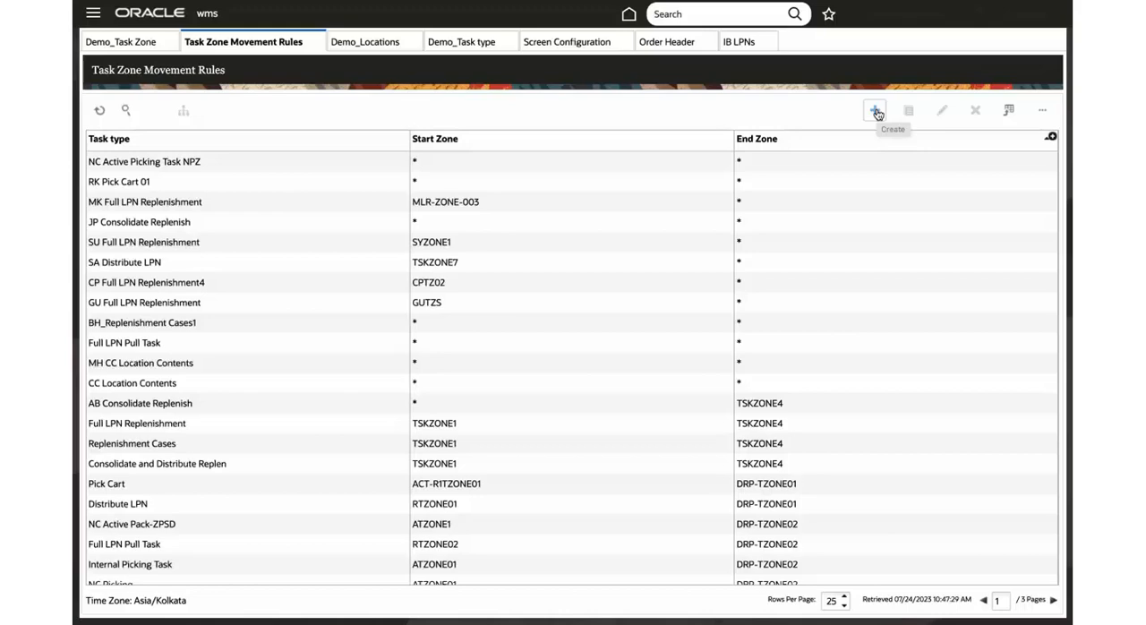
pyautogui.click(875, 111)
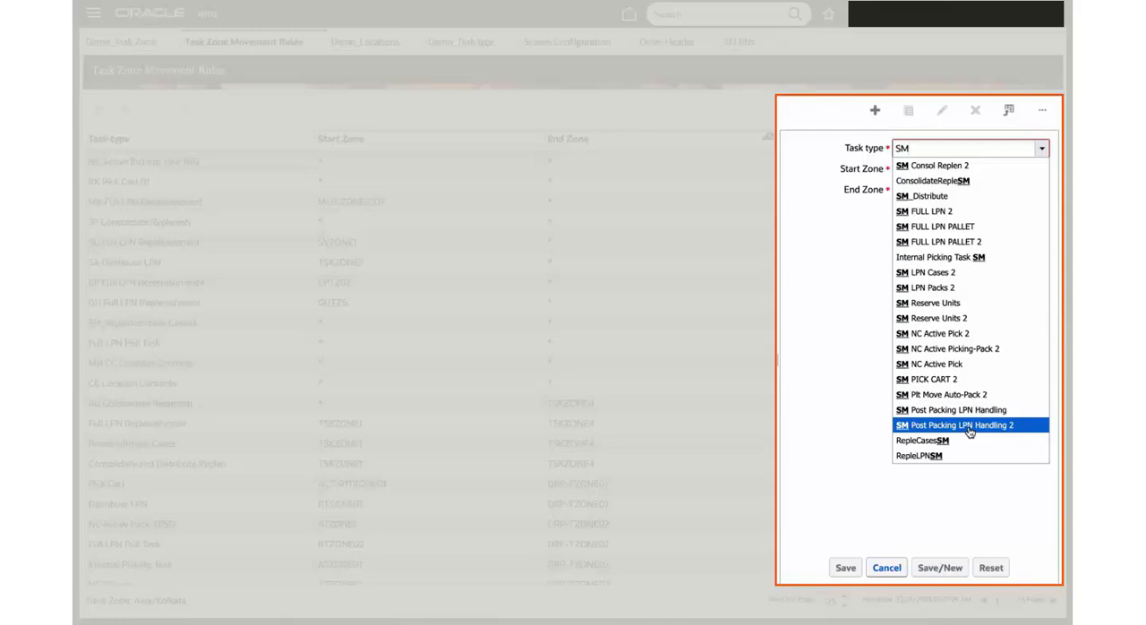
pyautogui.click(957, 424)
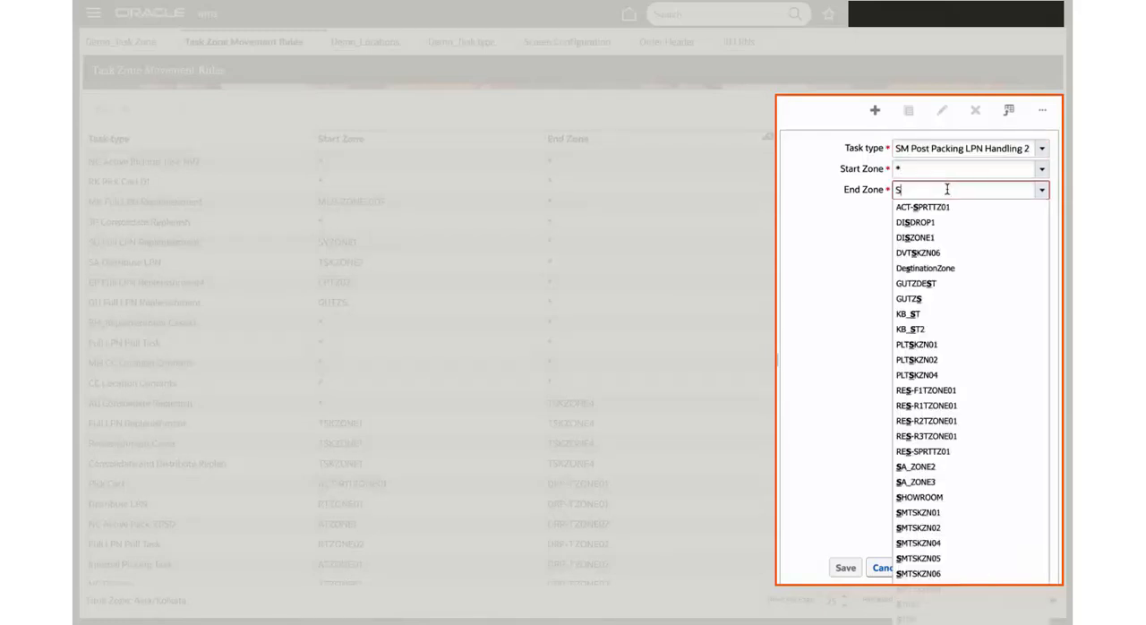
pyautogui.write('M')
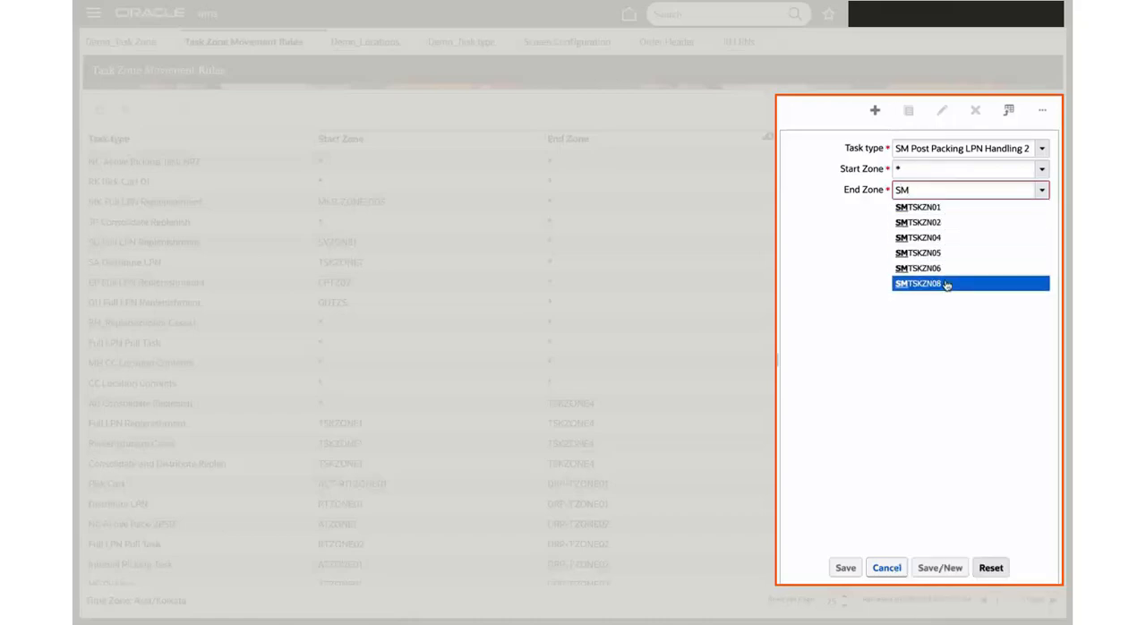
pyautogui.click(969, 284)
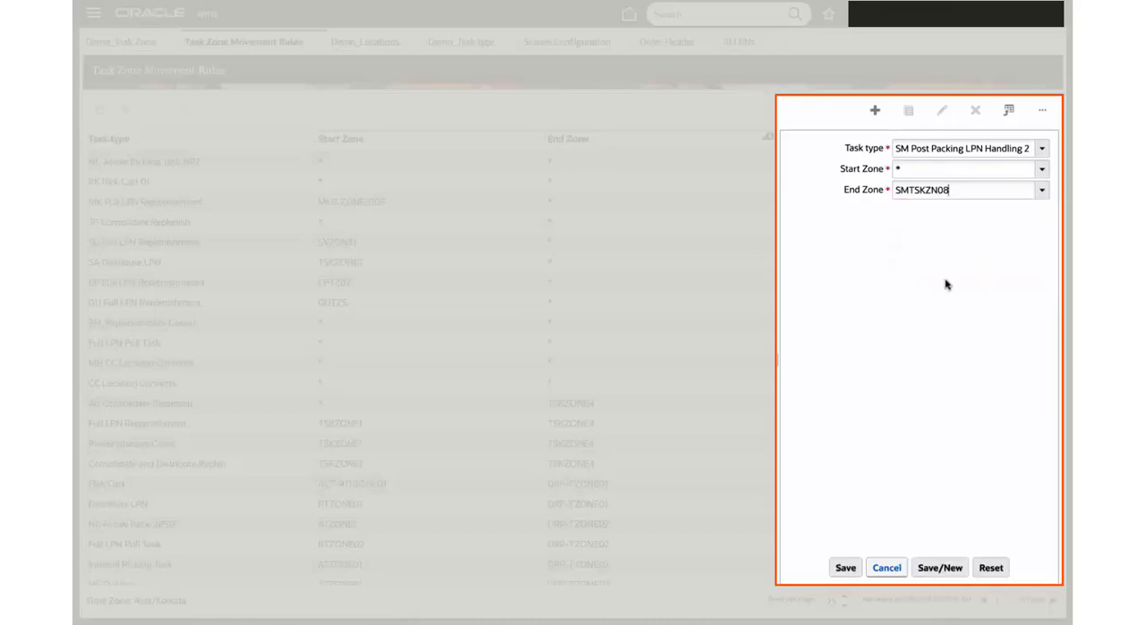
pyautogui.click(939, 567)
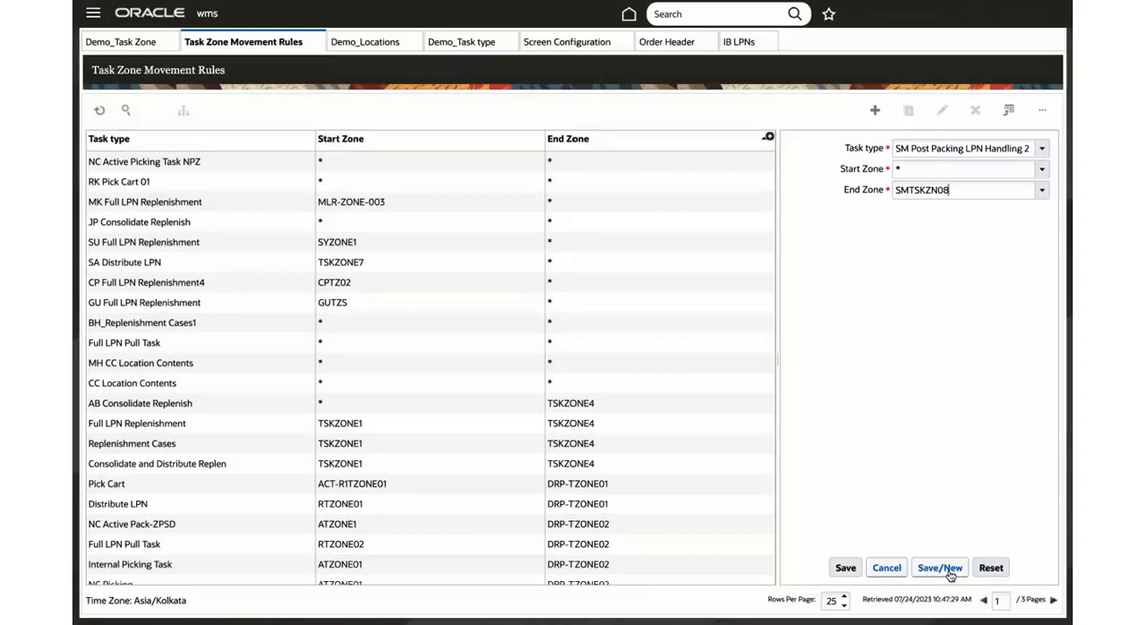
pyautogui.click(938, 567)
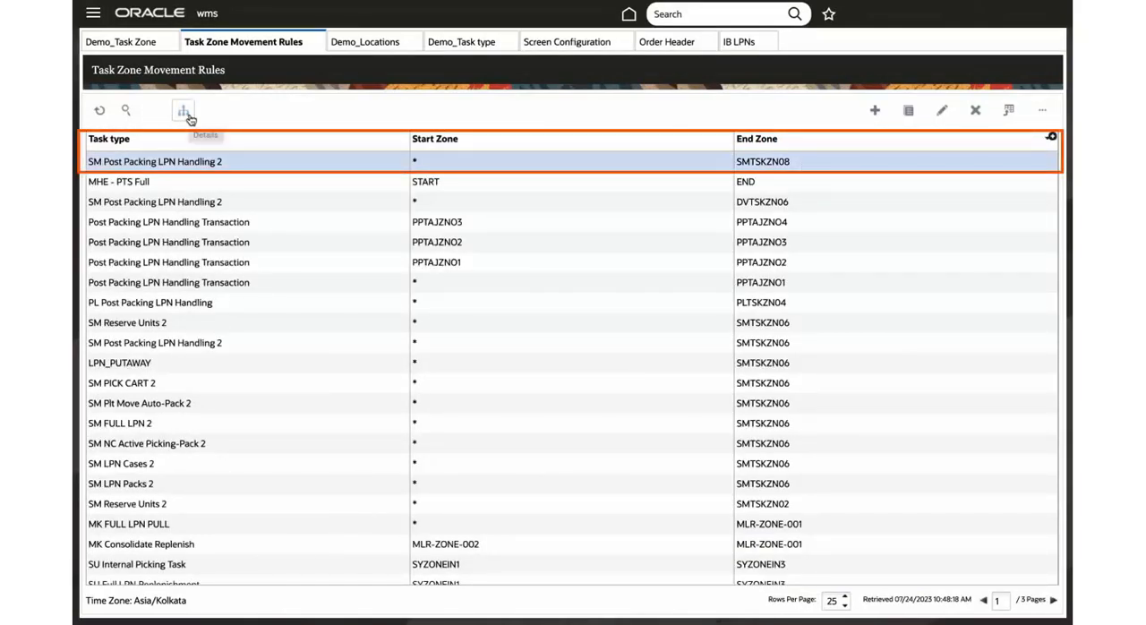
# Add rule drops with equipment type *: SMTSKZN06 at sequence 1, then a sequence 4 drop.
pyautogui.click(184, 110)
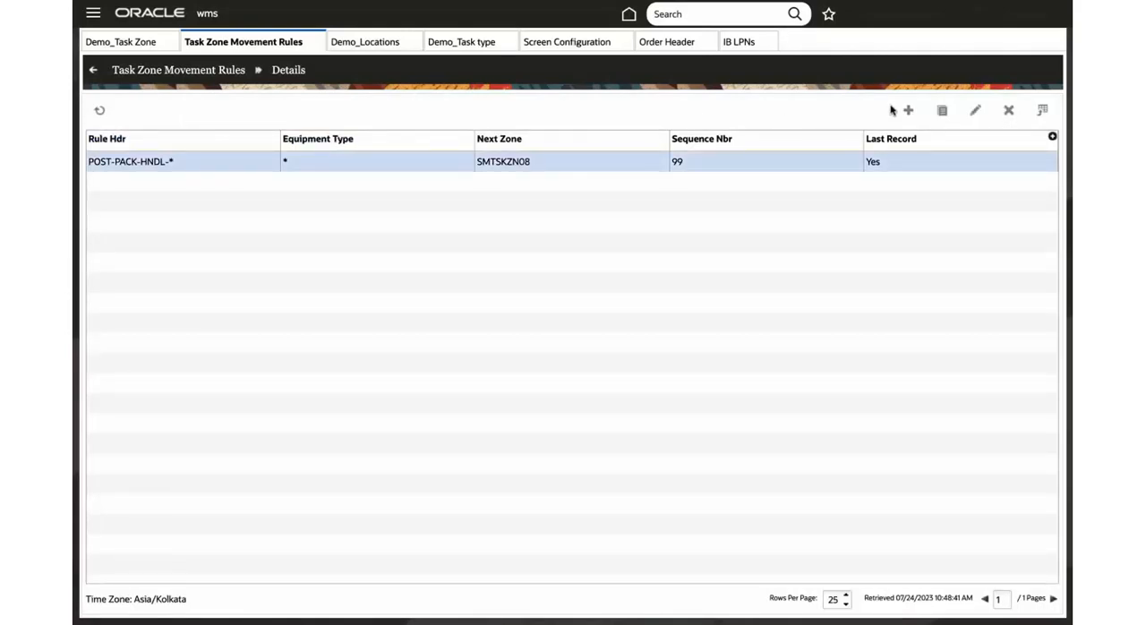
pyautogui.moveTo(906, 110)
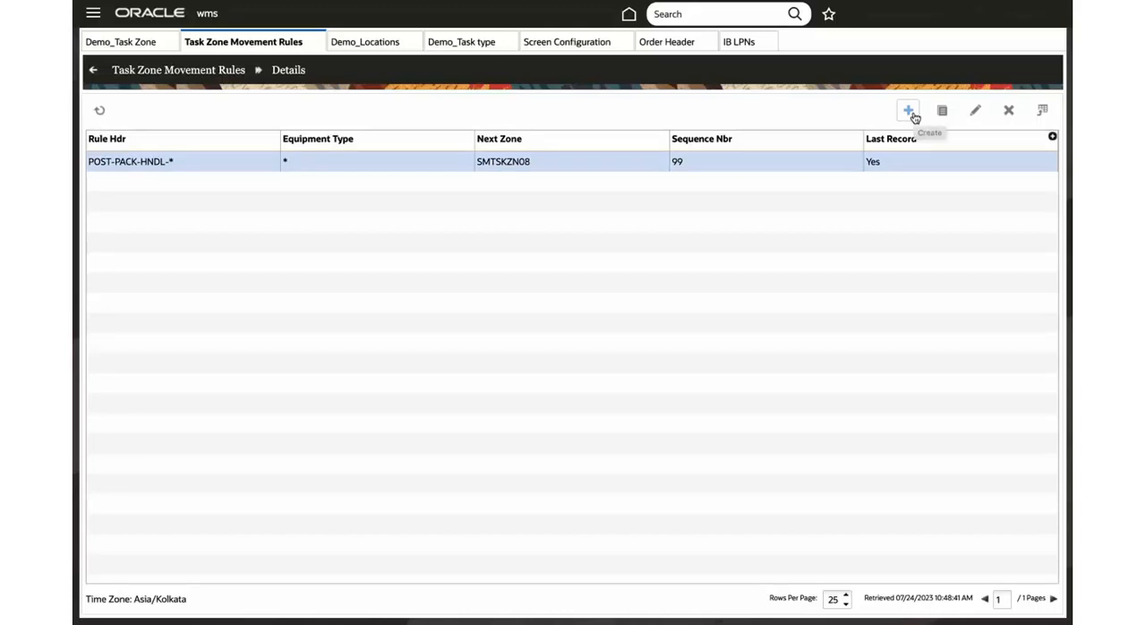
pyautogui.click(907, 111)
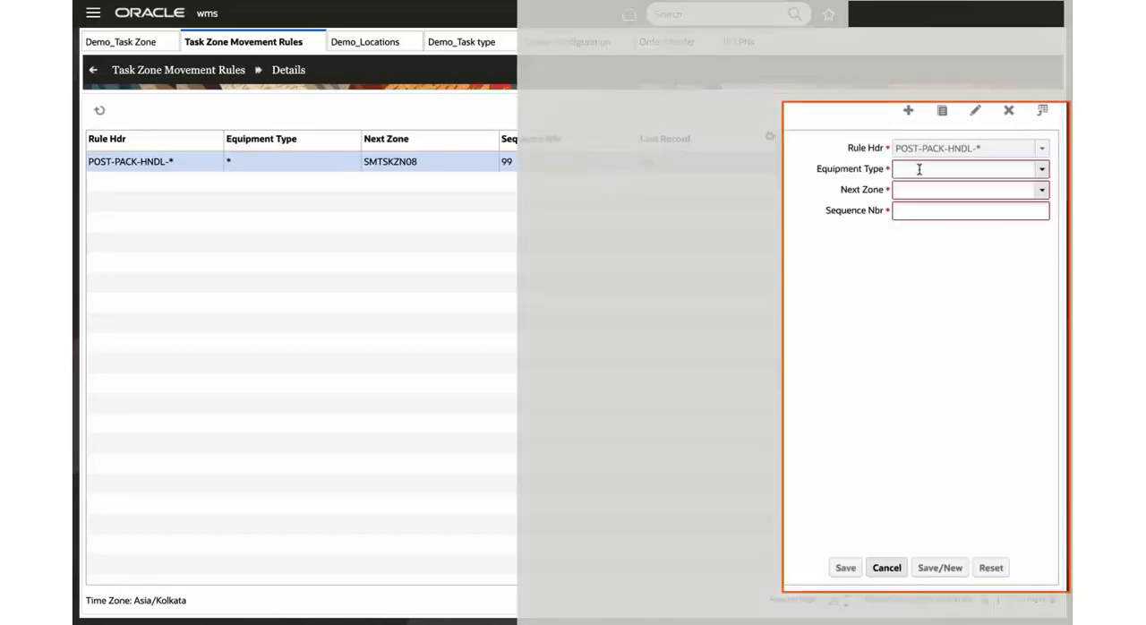
pyautogui.write('*')
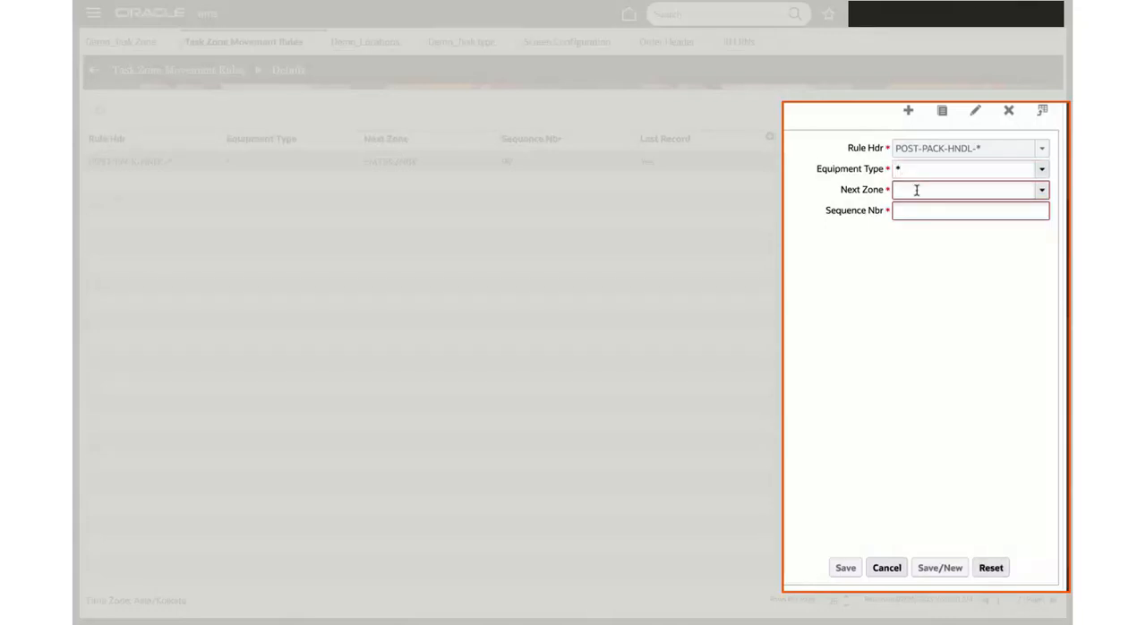
pyautogui.write('SMTSKZN06')
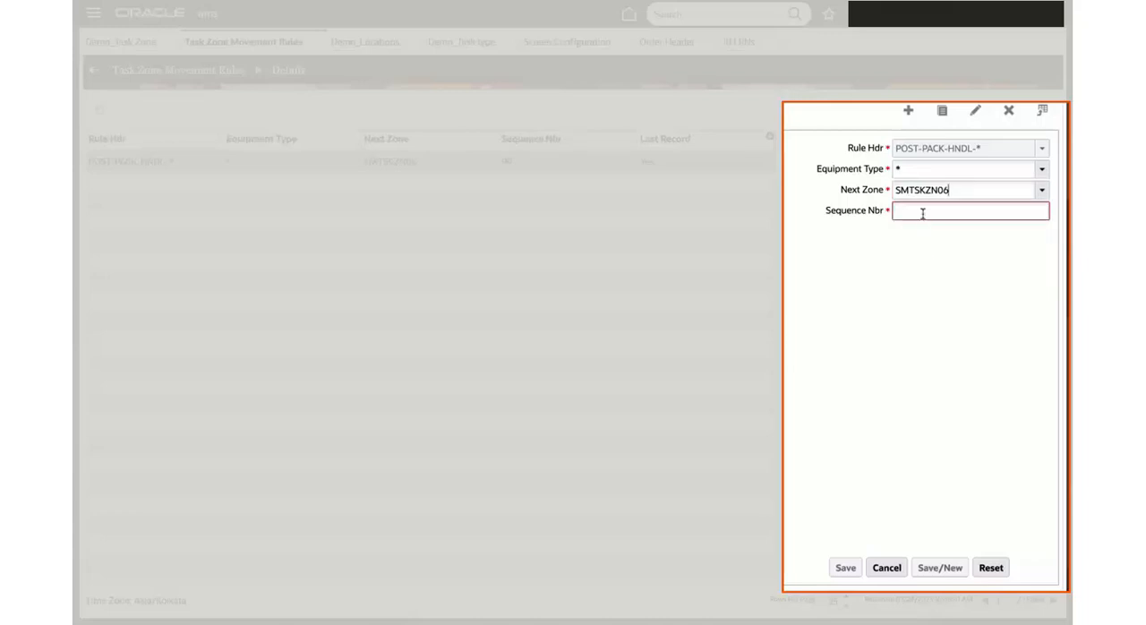
pyautogui.write('1')
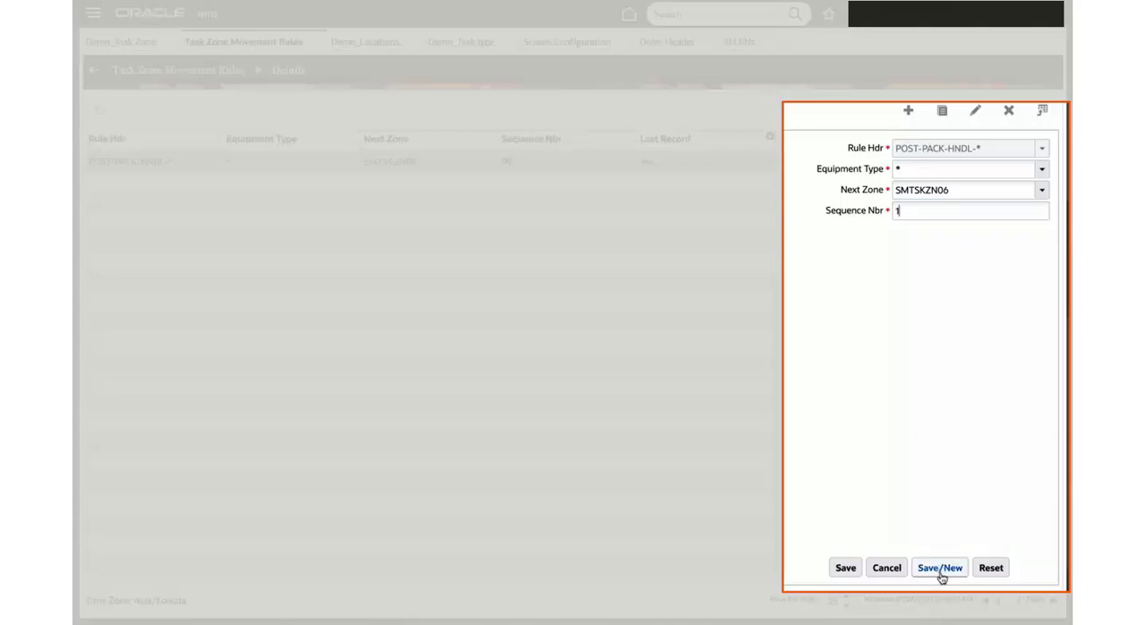
pyautogui.click(939, 567)
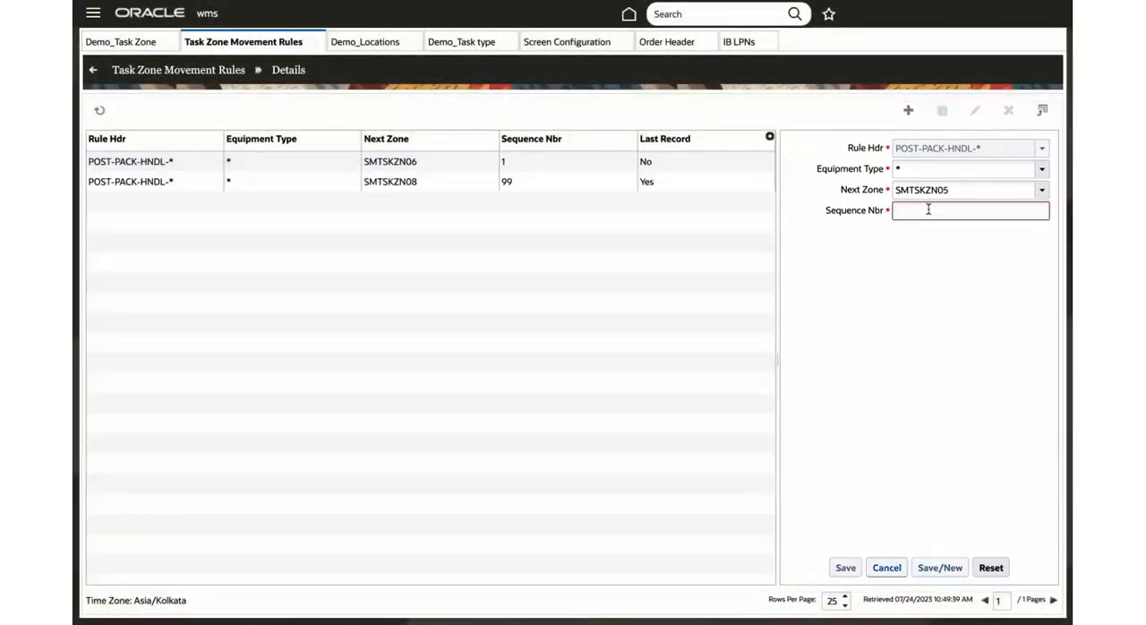
pyautogui.write('4')
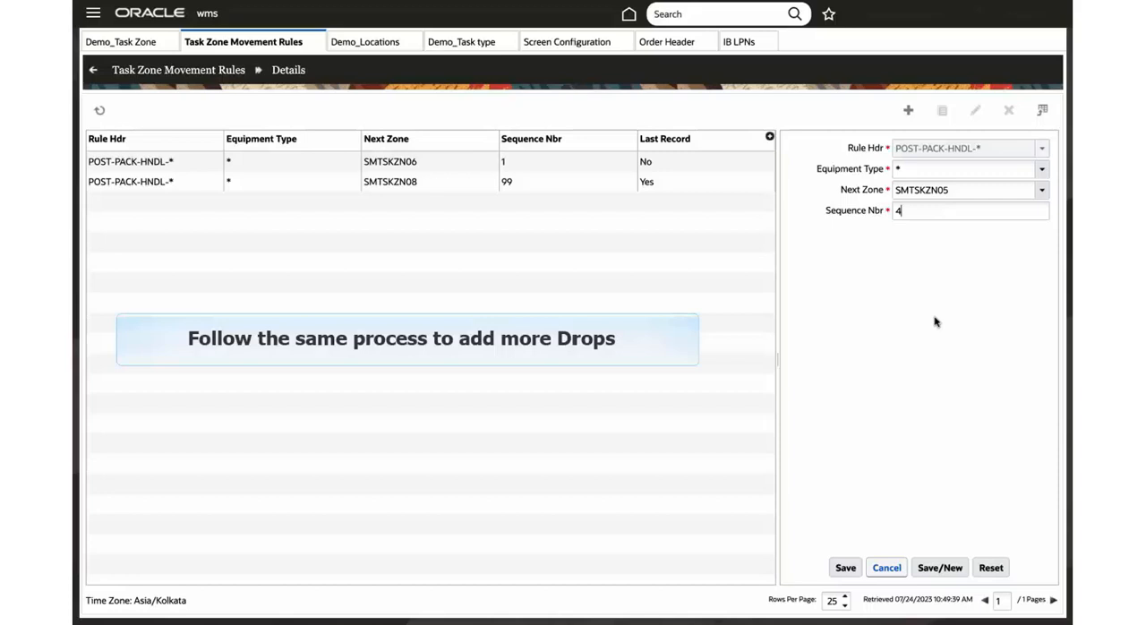
pyautogui.click(844, 566)
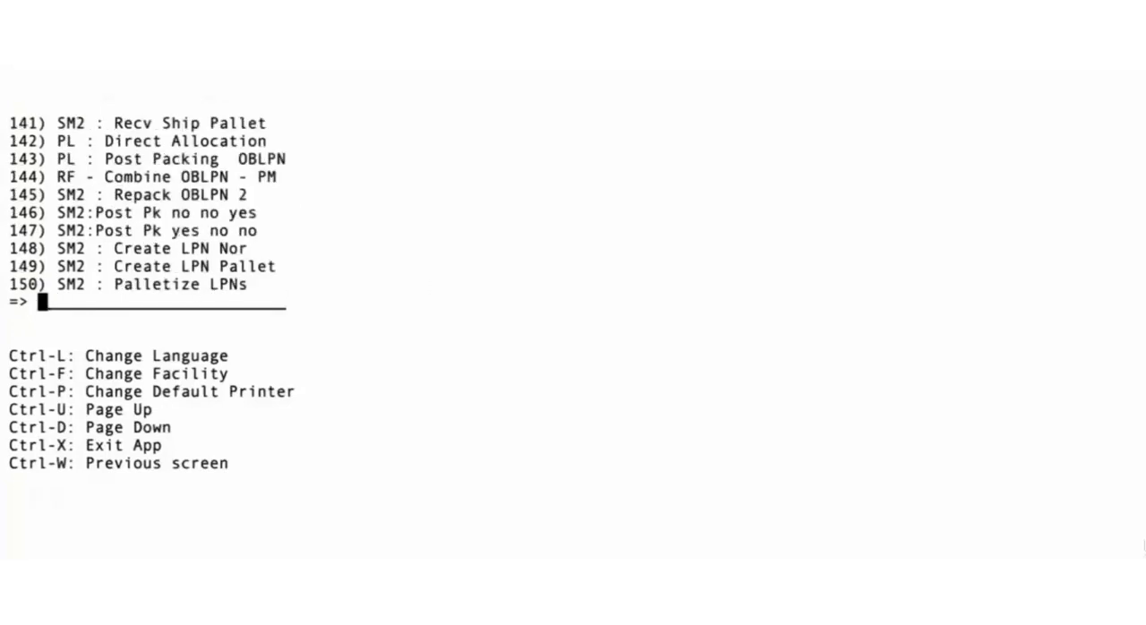
# Choose RF menu option 142, PL : Direct Allocation.
pyautogui.write('142')
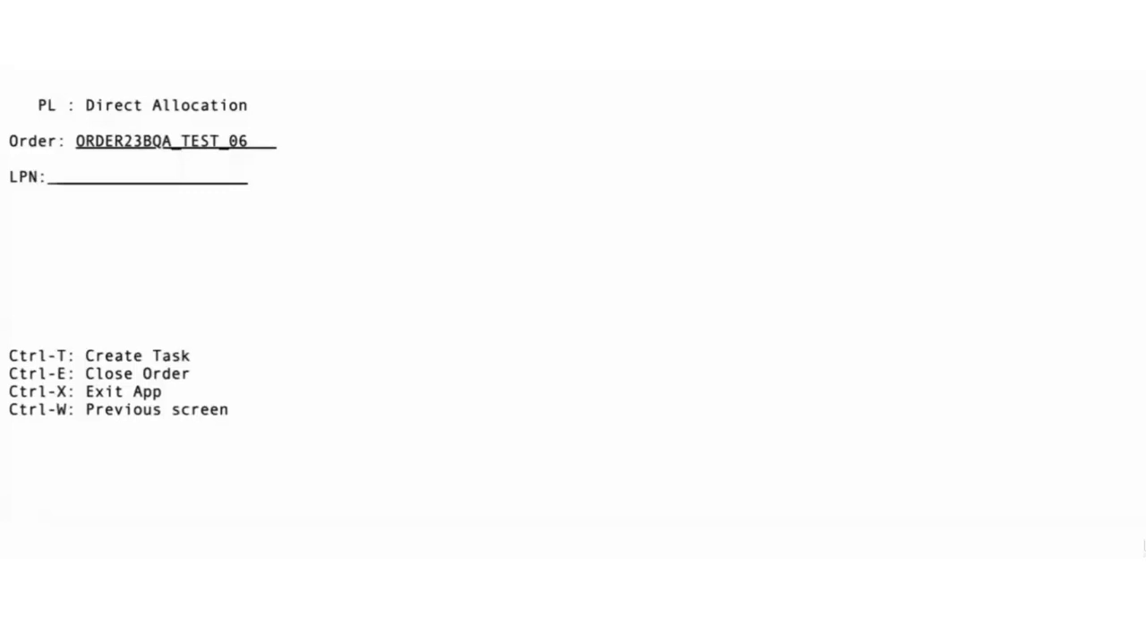
pyautogui.moveTo(248, 338)
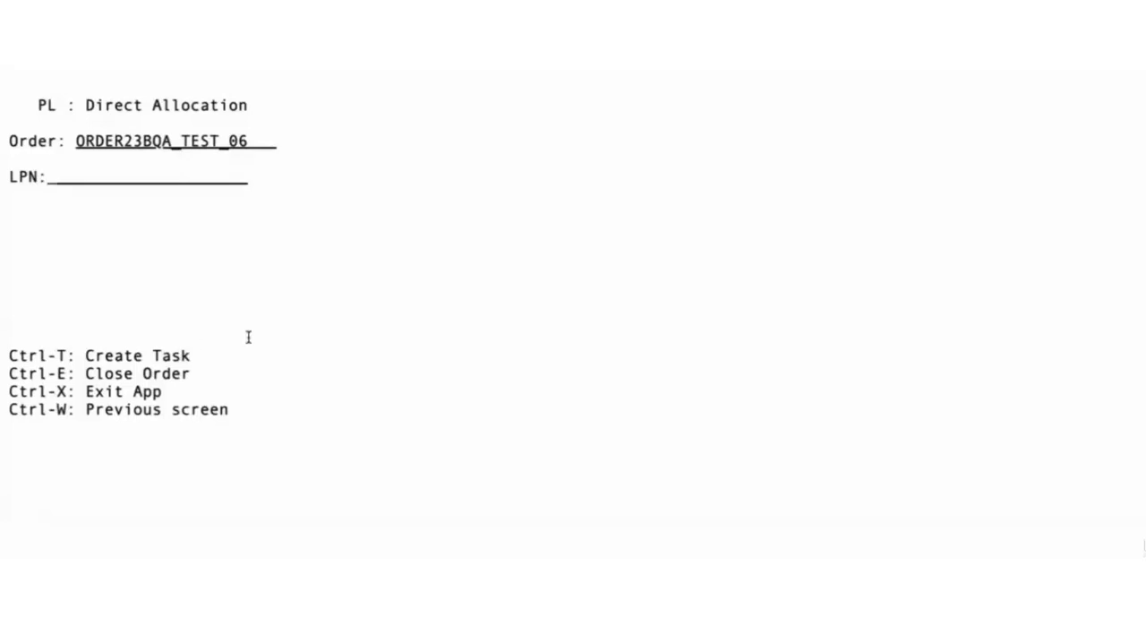
pyautogui.moveTo(221, 363)
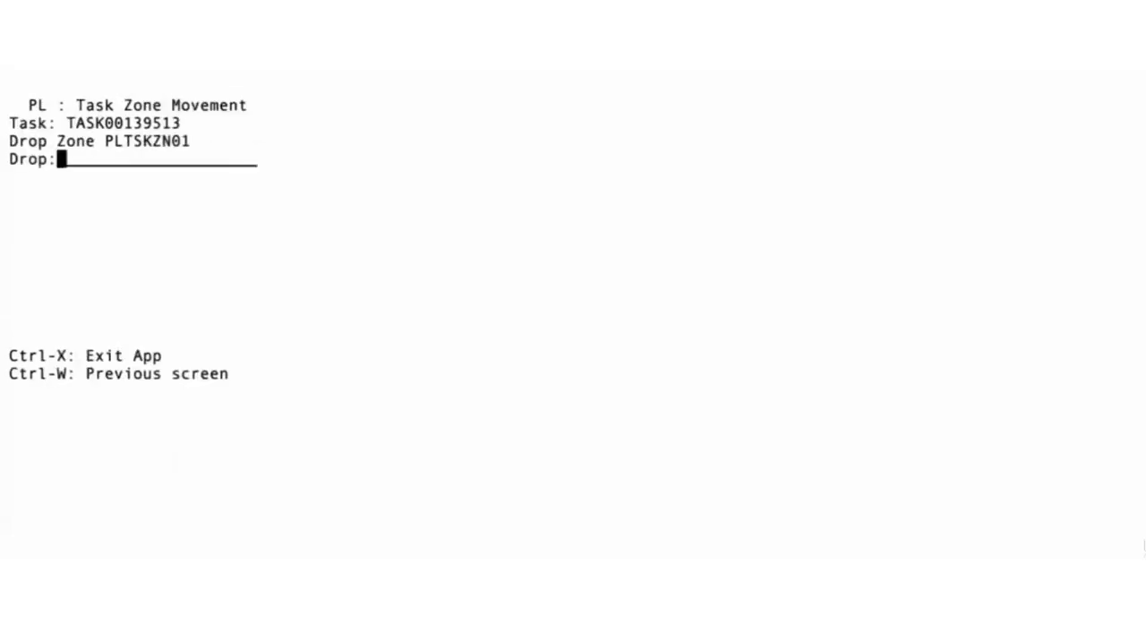
pyautogui.moveTo(515, 275)
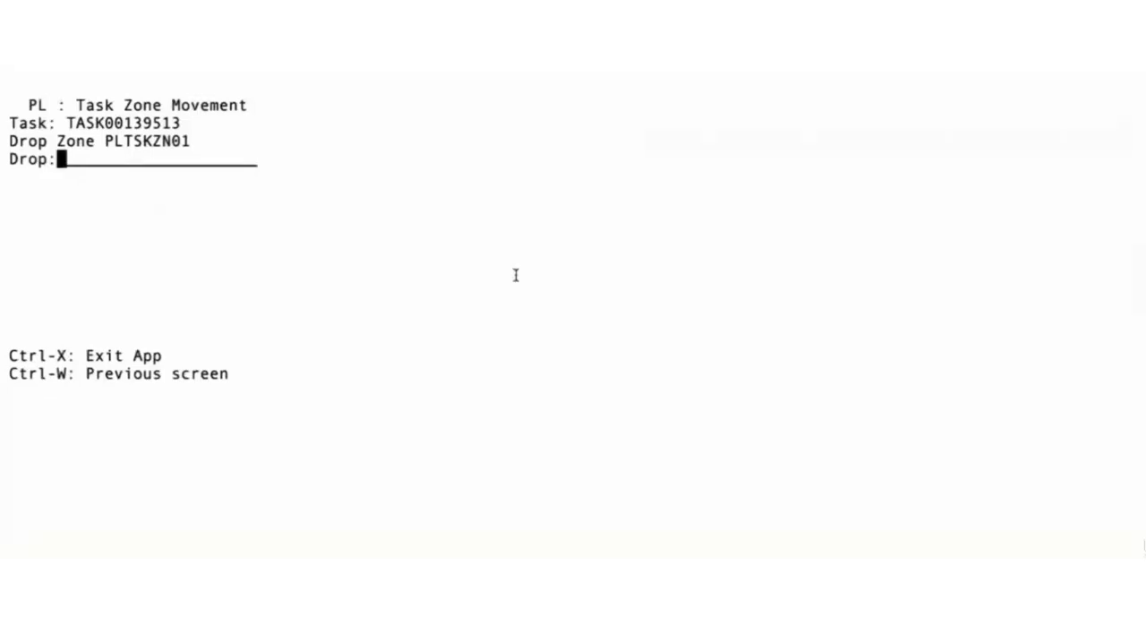
# Scan drop location DRPPL90500 on the Task Zone Movement screen.
pyautogui.write('DRPPL90500')
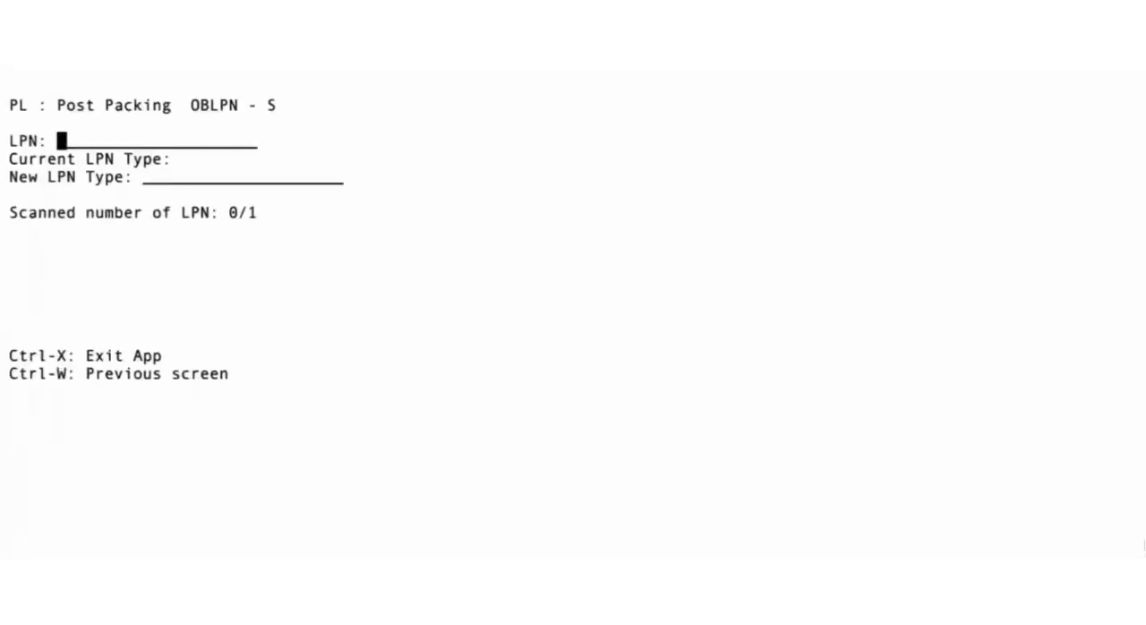
pyautogui.write('OBLPN0000022754')
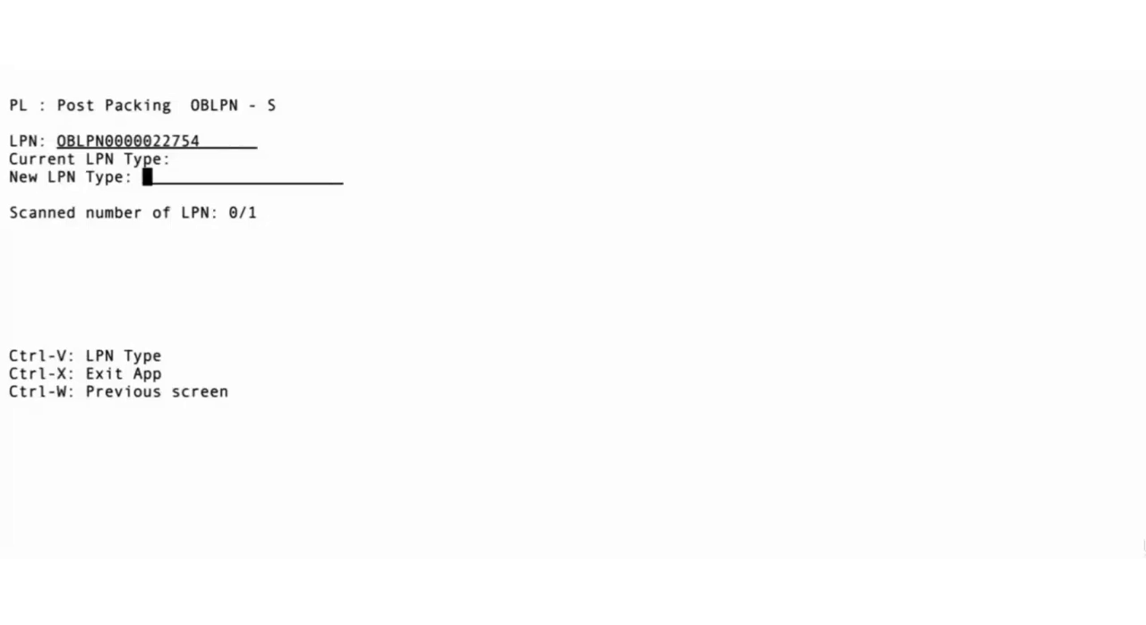
pyautogui.moveTo(213, 338)
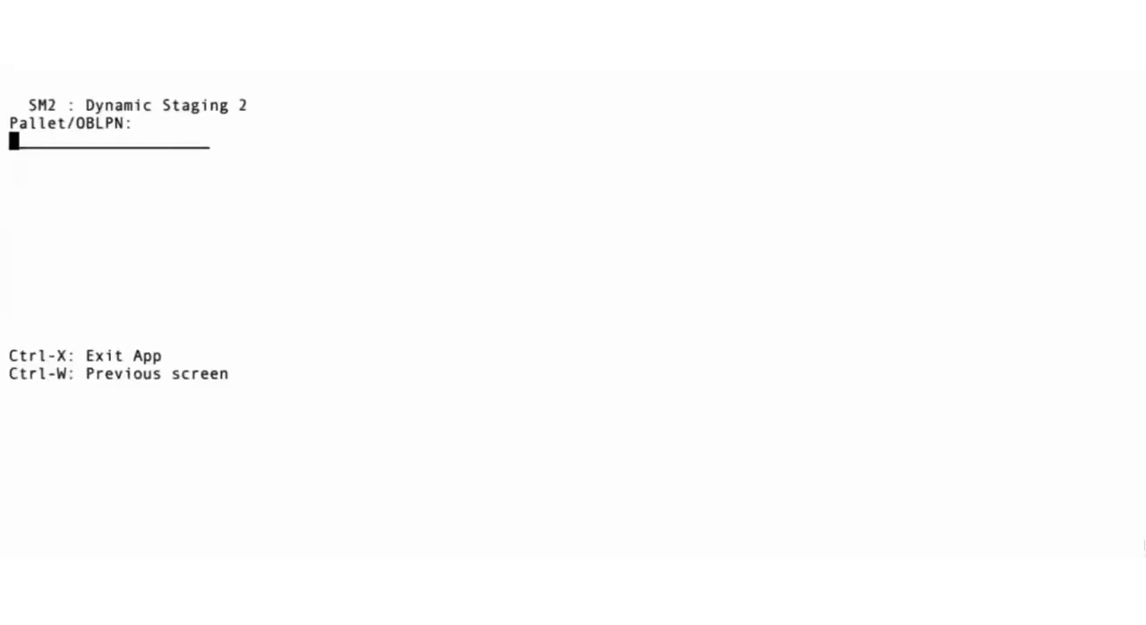
pyautogui.write('OBLPN0000022754')
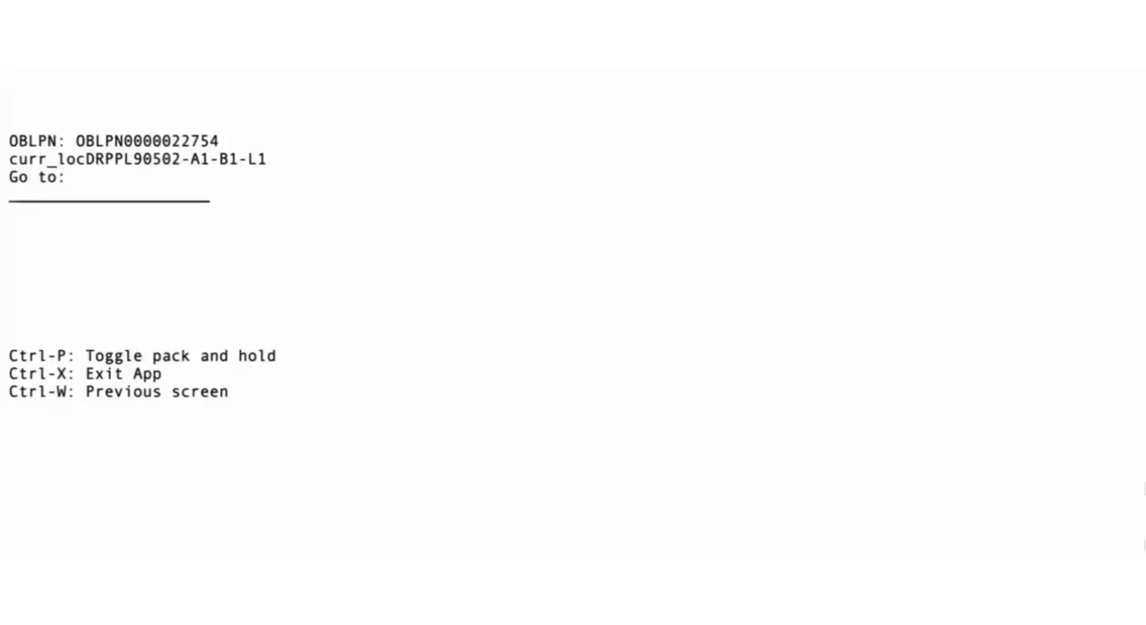
pyautogui.moveTo(649, 331)
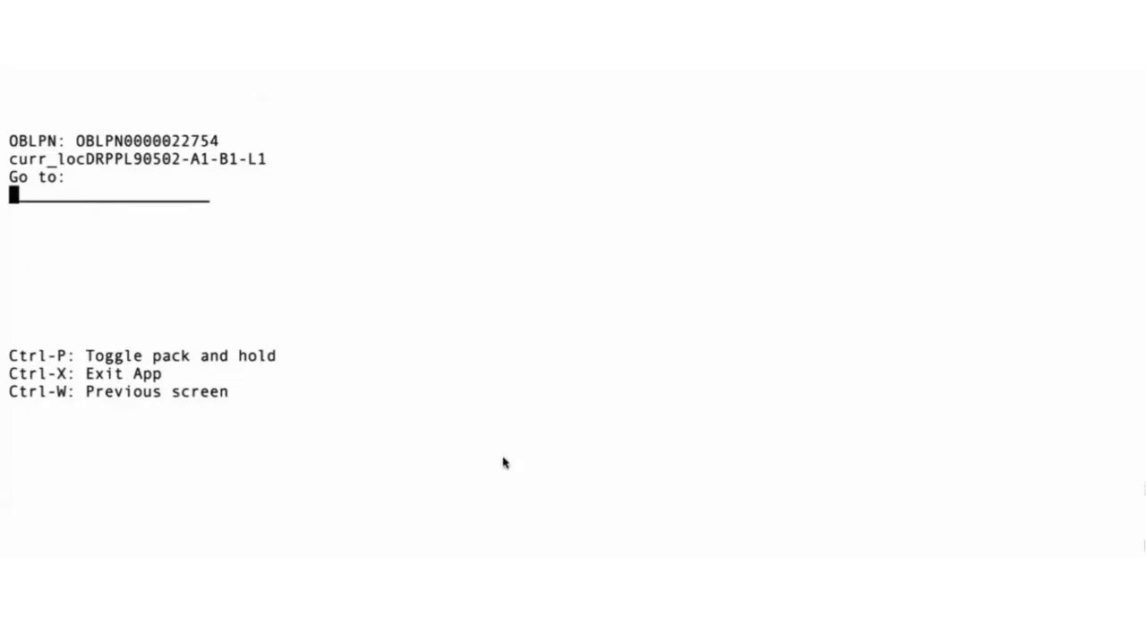
pyautogui.write('S')
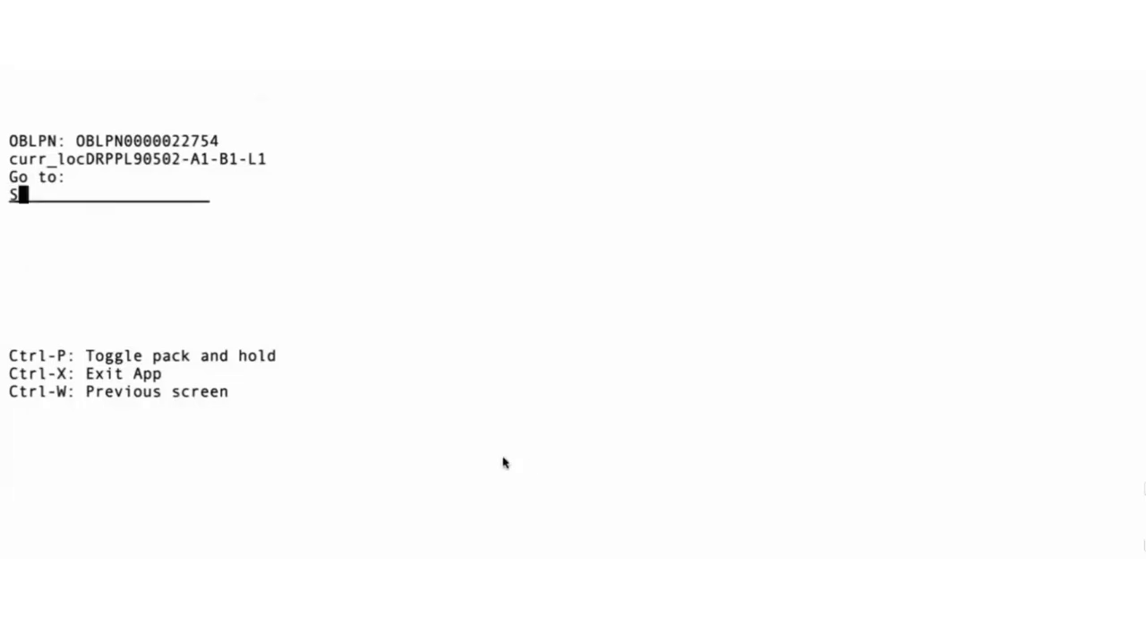
pyautogui.write('TGSM90600')
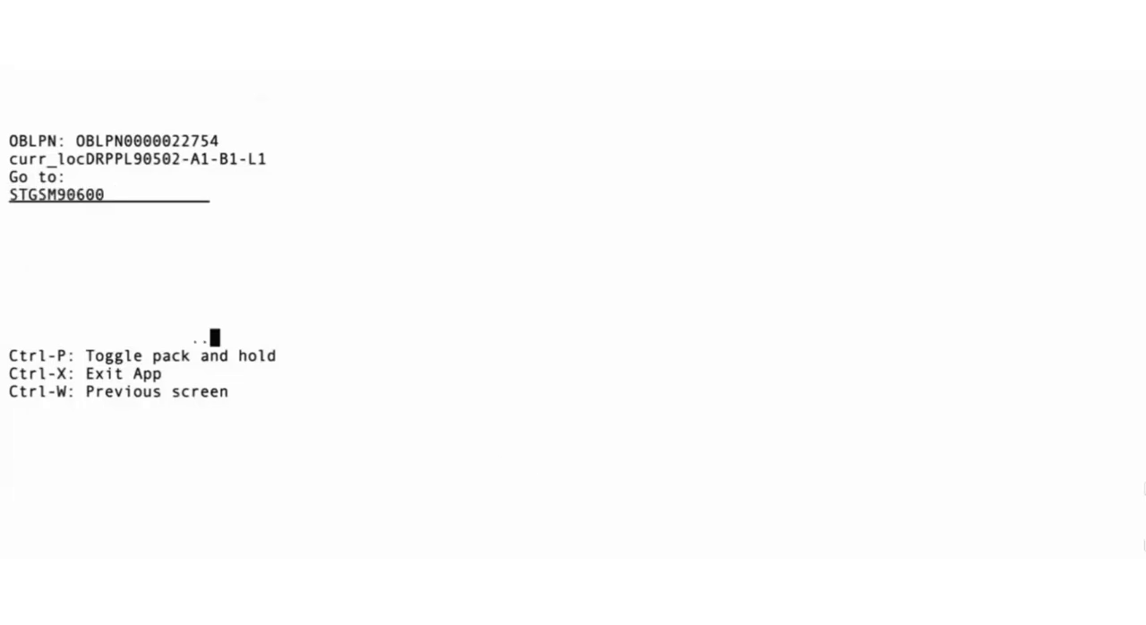